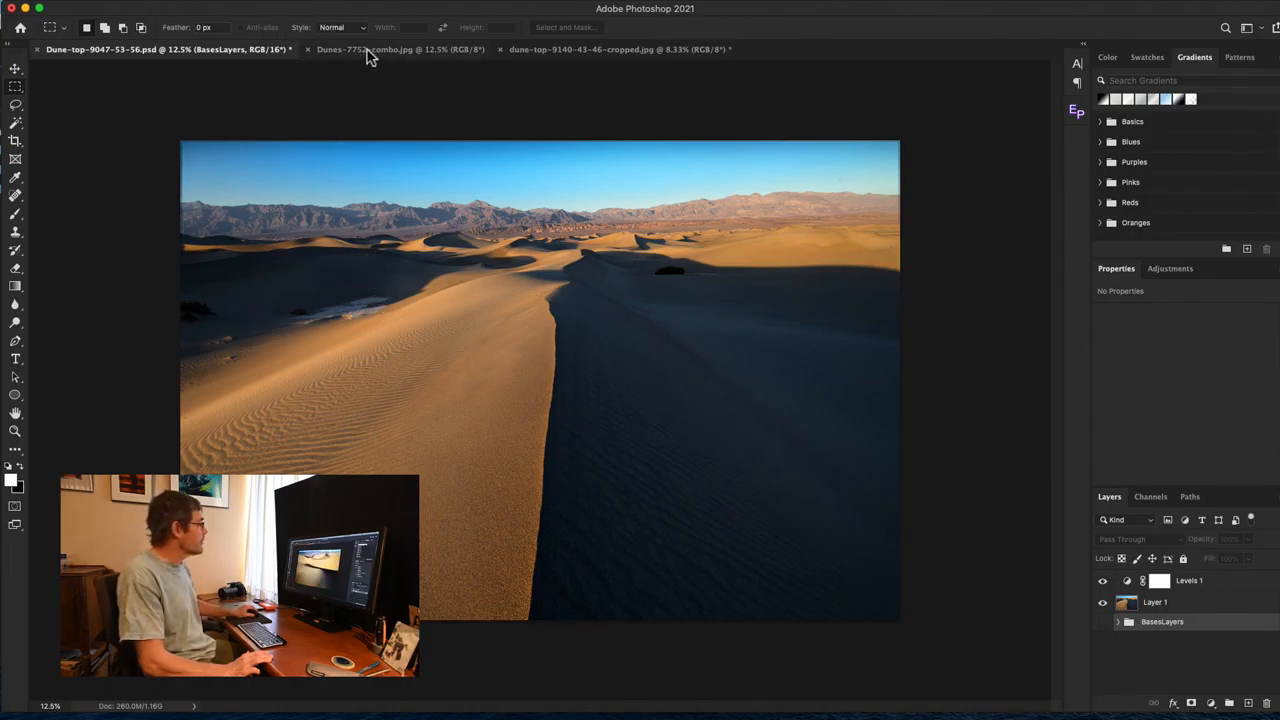
# - Switch to the Dunes-7752-combo image, then to the cropped vertical dune-top photo
pyautogui.click(398, 48)
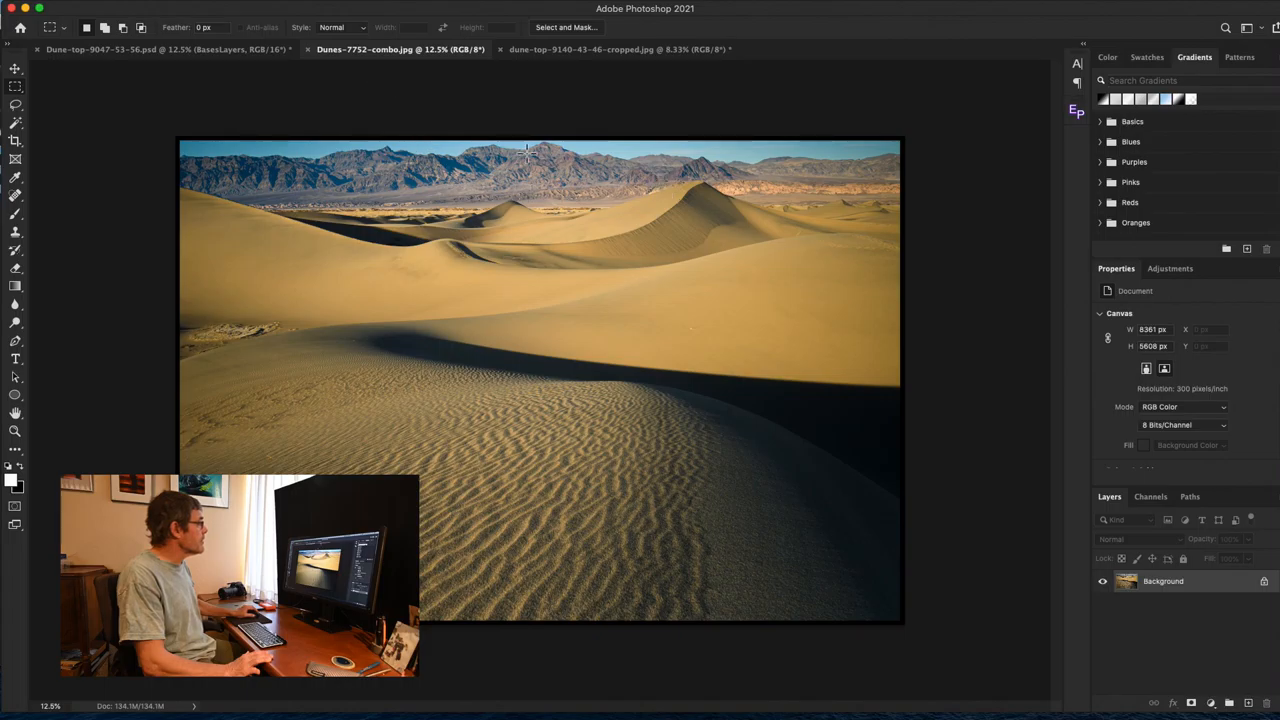
pyautogui.click(616, 48)
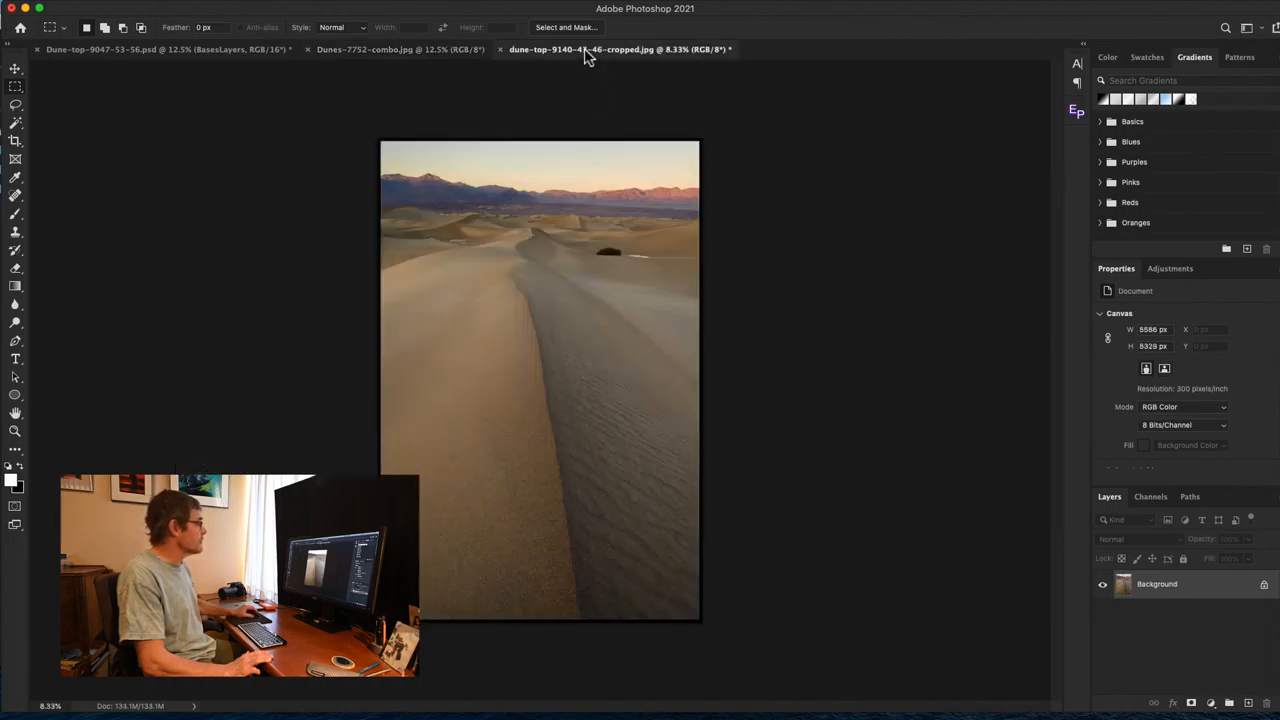
pyautogui.moveTo(500, 404)
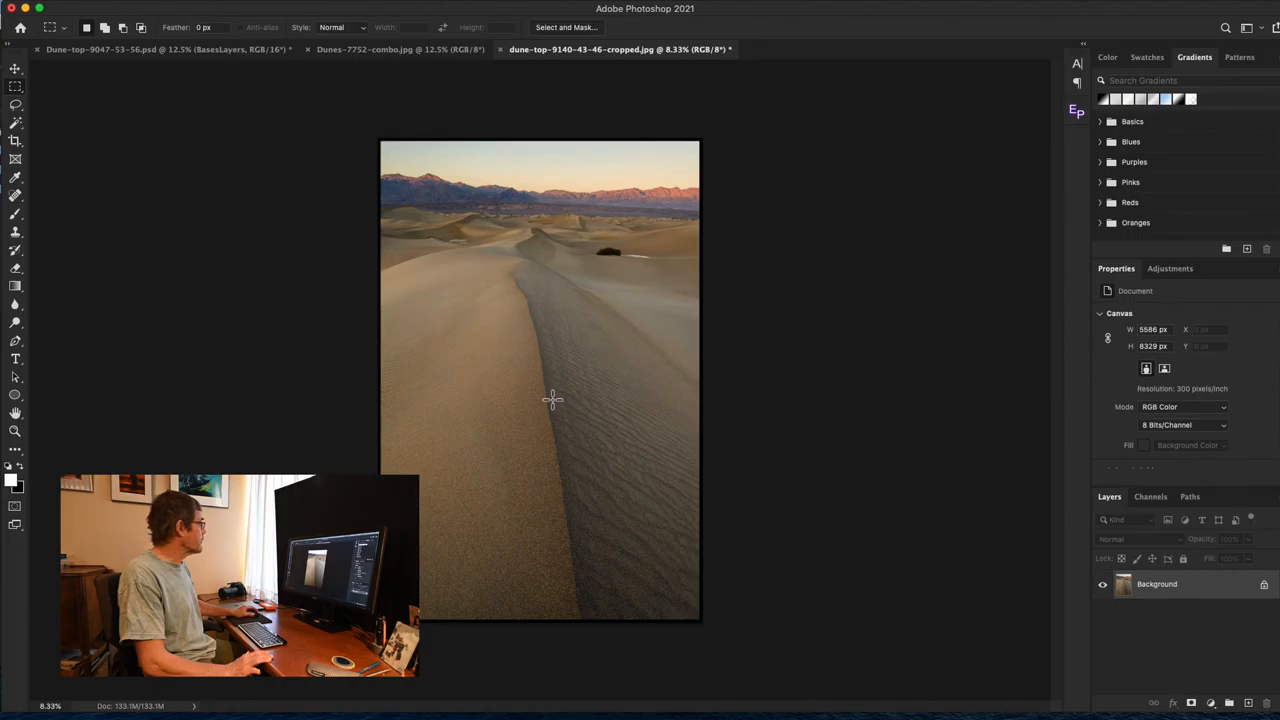
pyautogui.moveTo(16, 140)
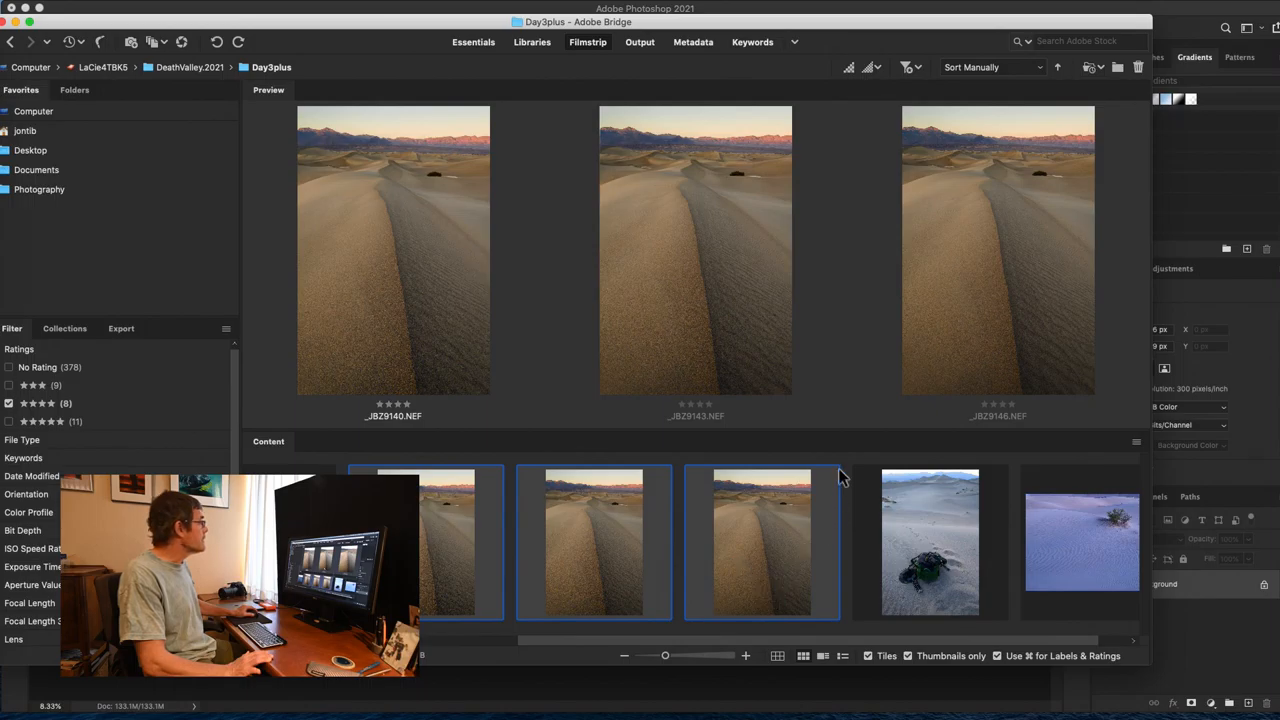
pyautogui.moveTo(358, 132)
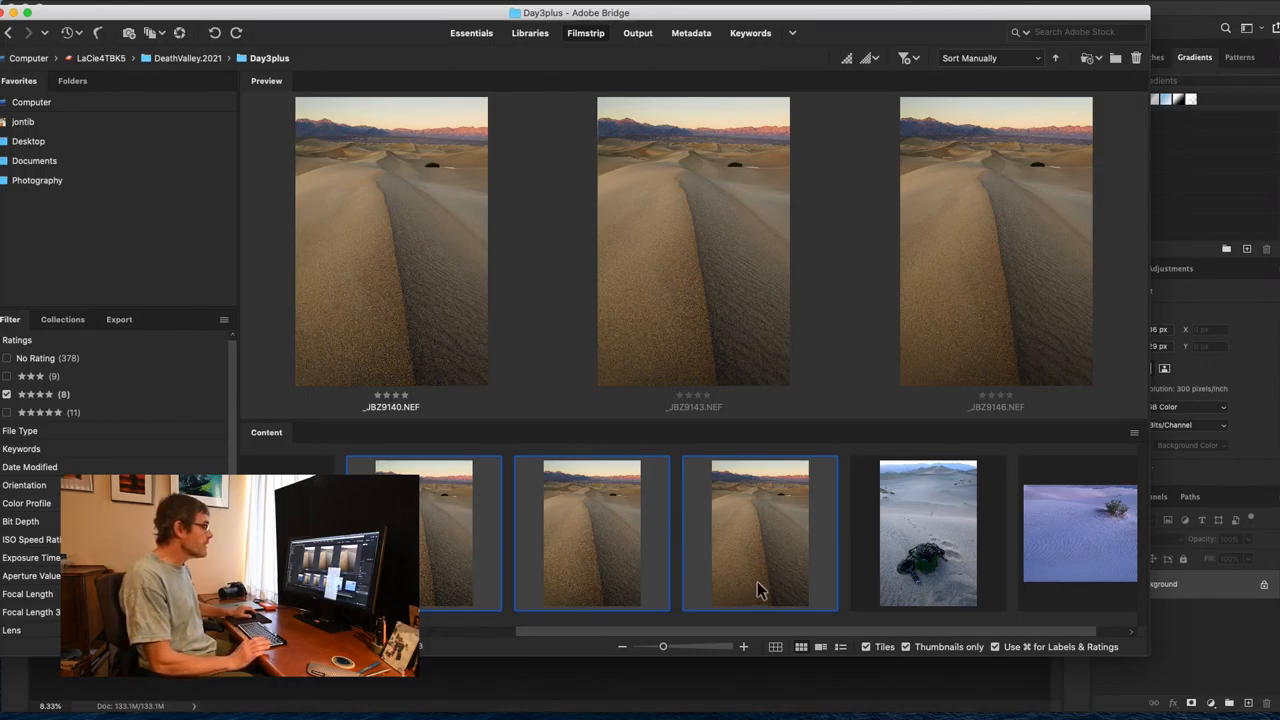
# - Open the three selected NEF dune thumbnails in Camera Raw from the right-click menu
pyautogui.rightClick(760, 532)
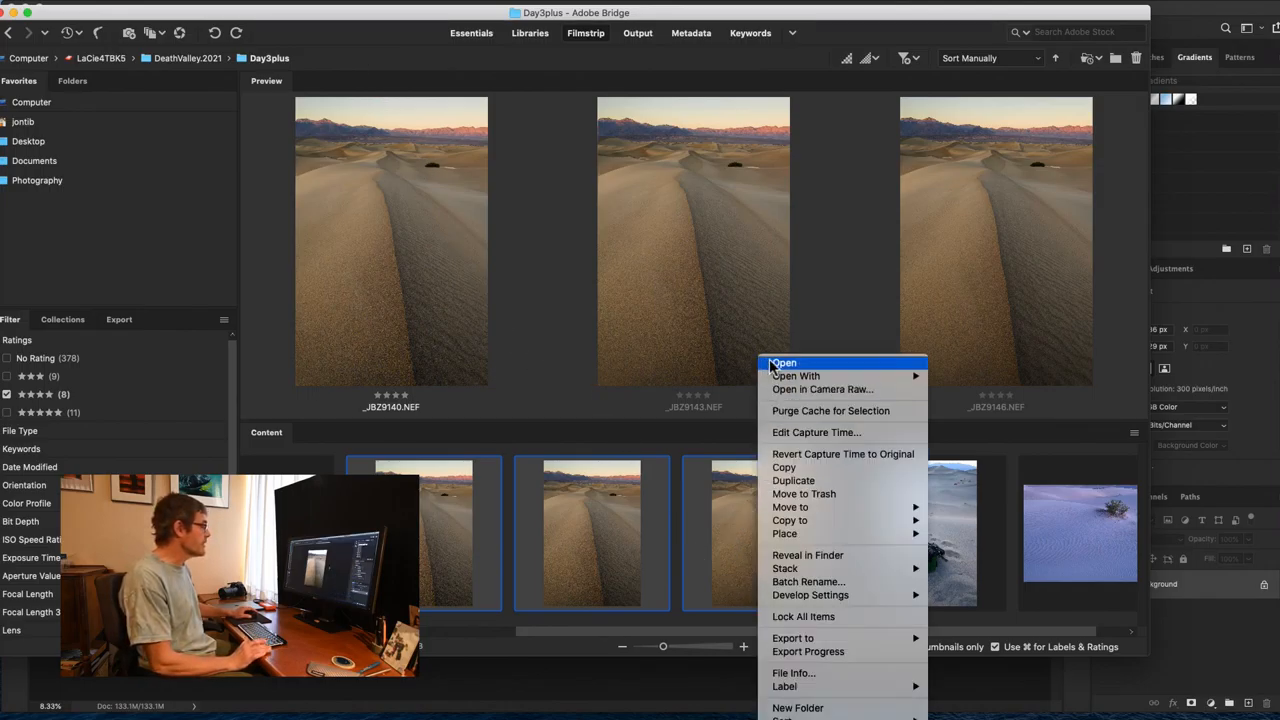
pyautogui.click(784, 364)
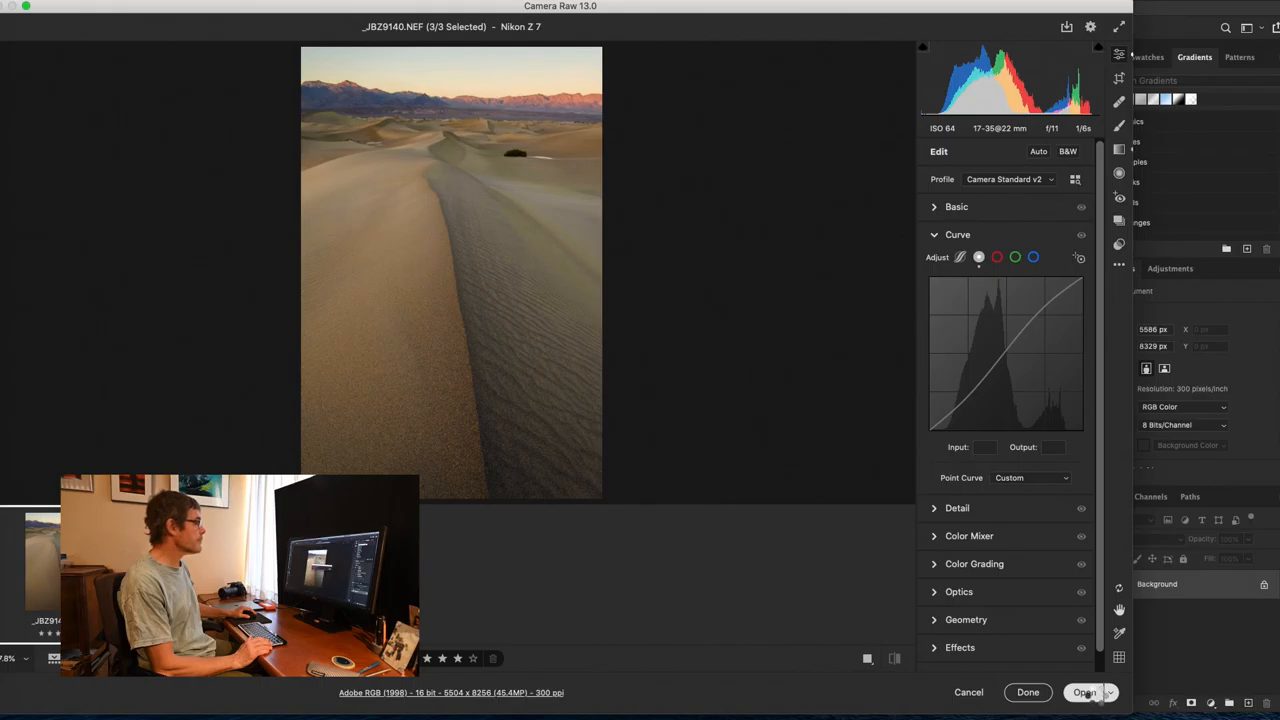
# - Send the three raw dune frames from Camera Raw into Photoshop as separate documents
pyautogui.click(1084, 692)
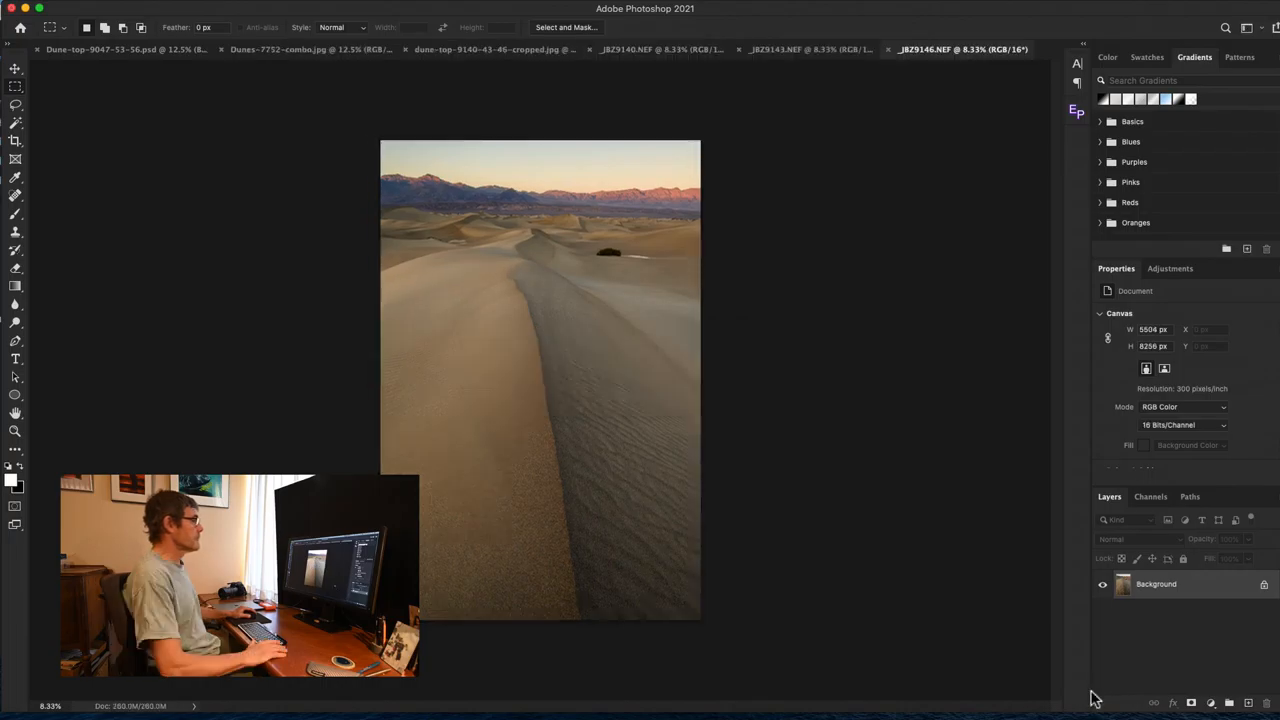
pyautogui.moveTo(892, 568)
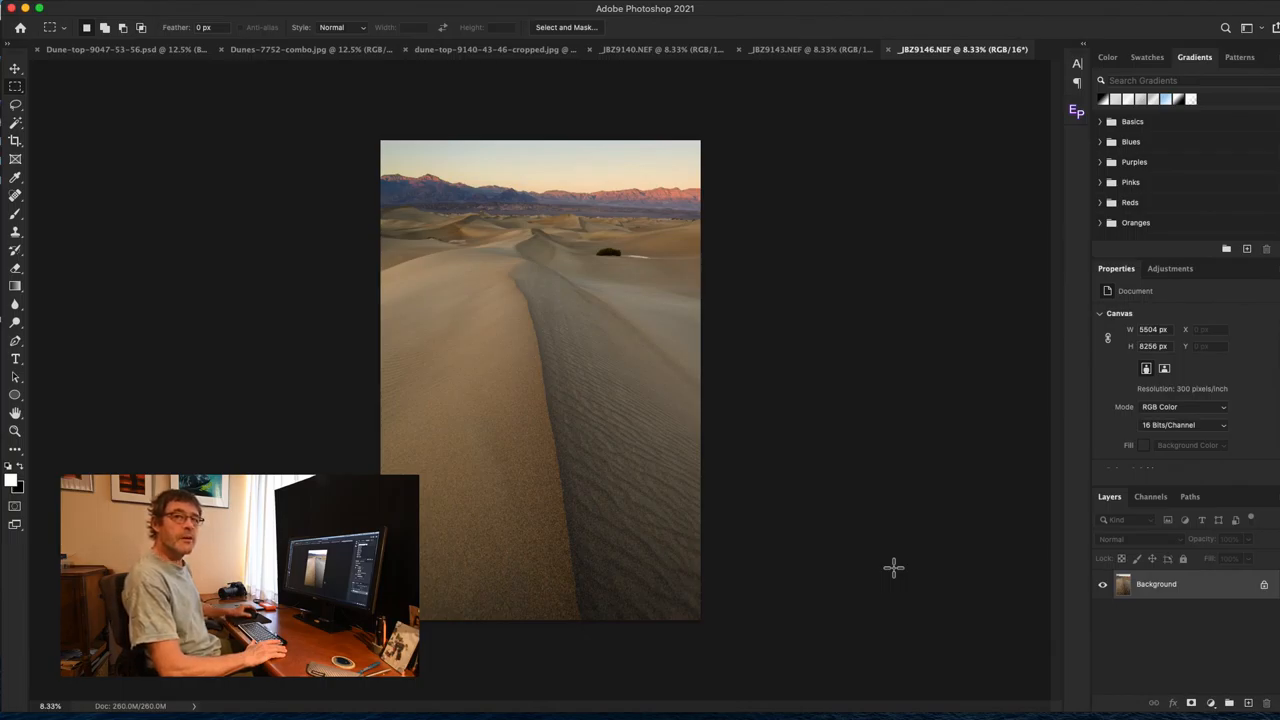
pyautogui.moveTo(618, 448)
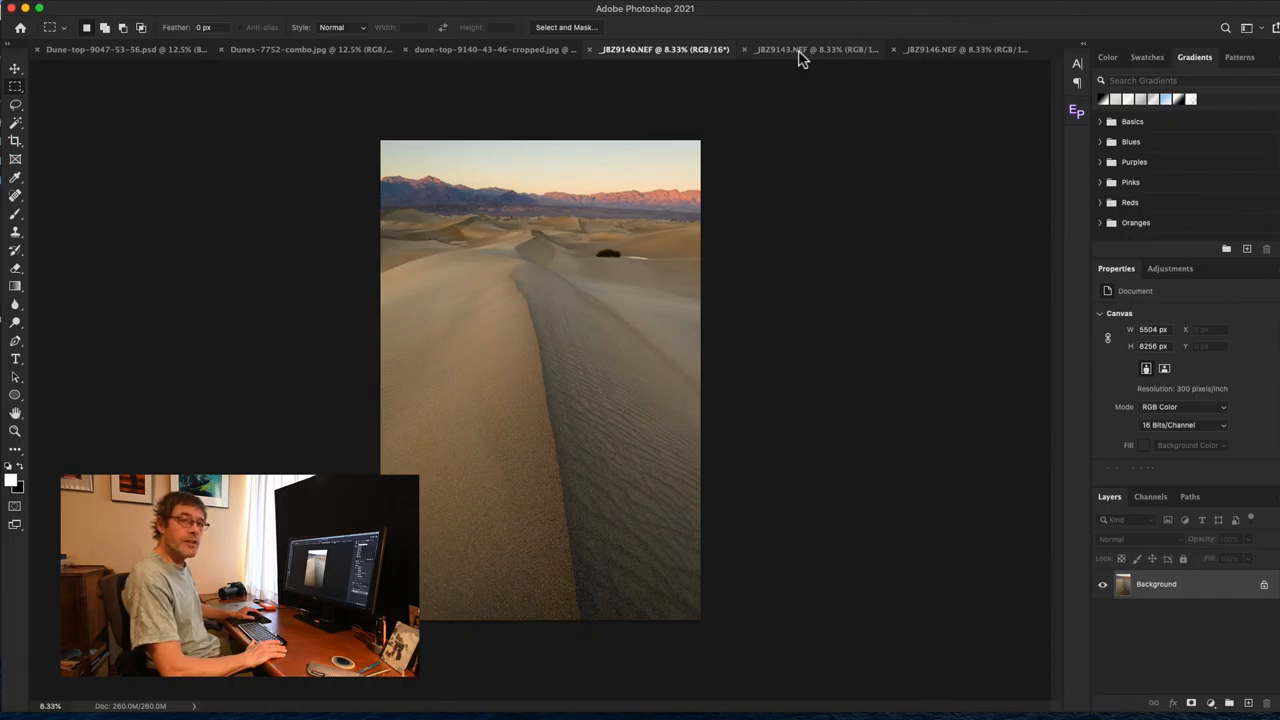
pyautogui.moveTo(468, 480)
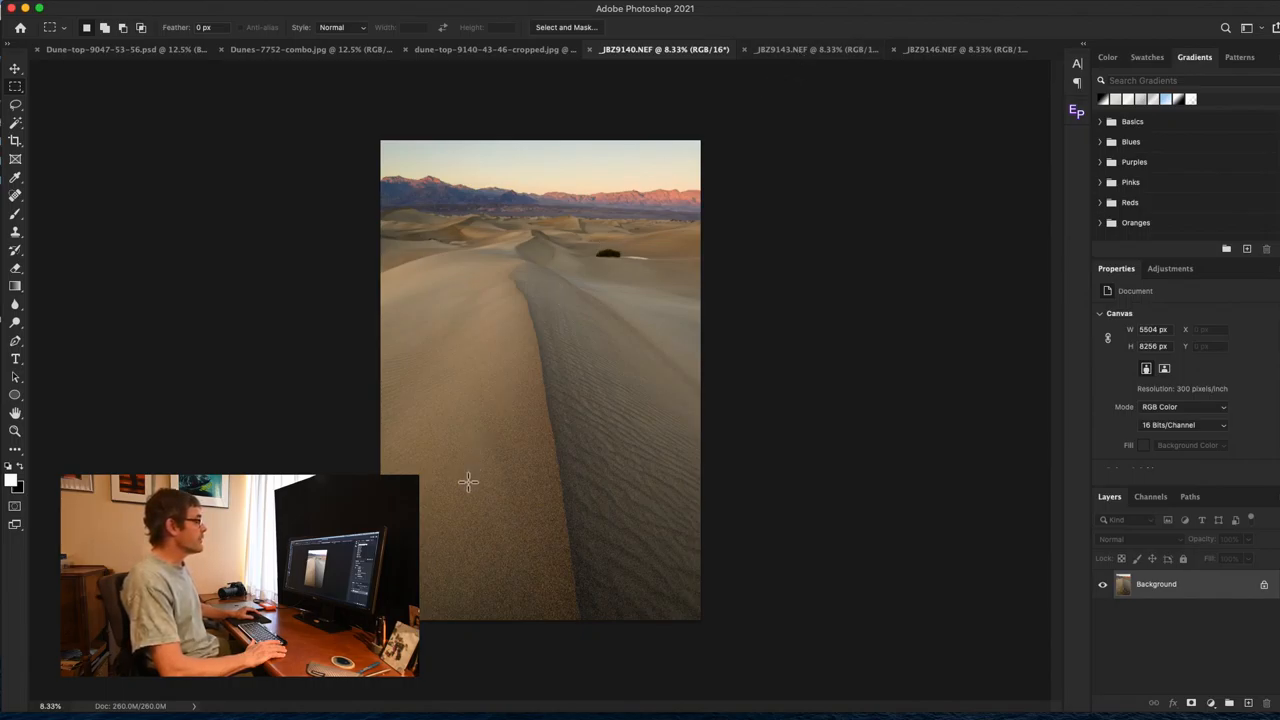
pyautogui.moveTo(568, 516)
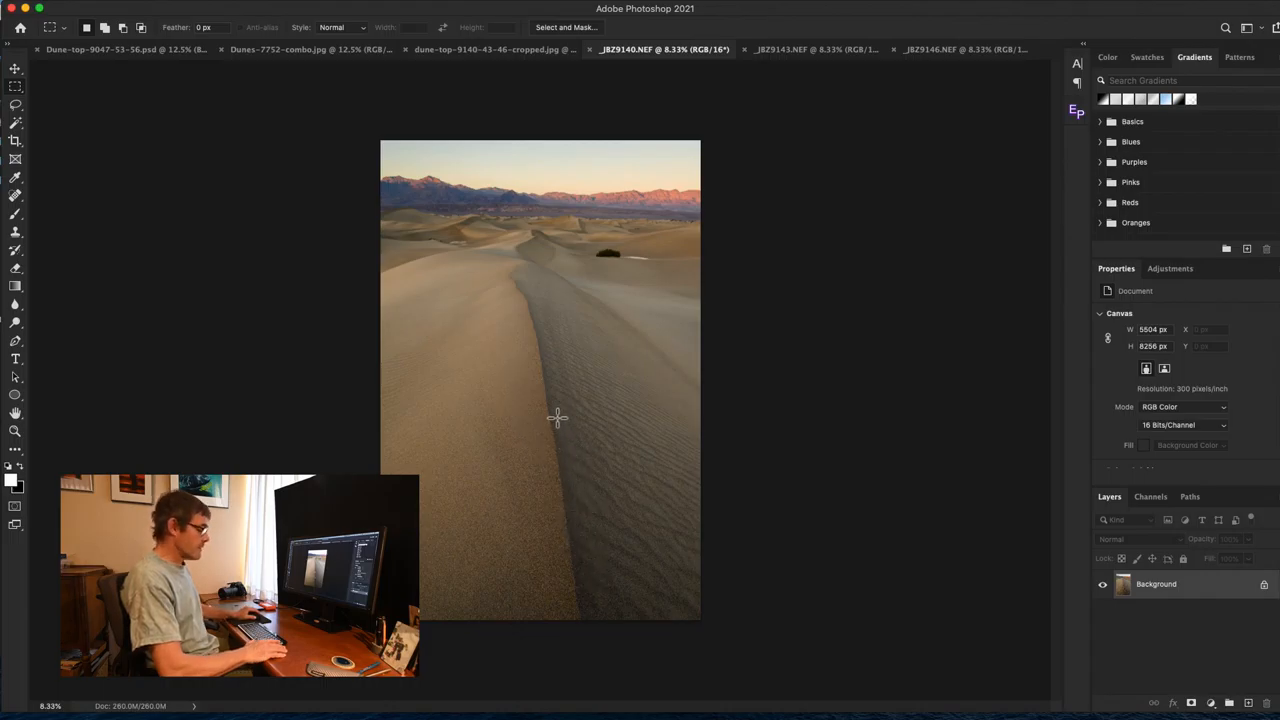
pyautogui.moveTo(676, 200)
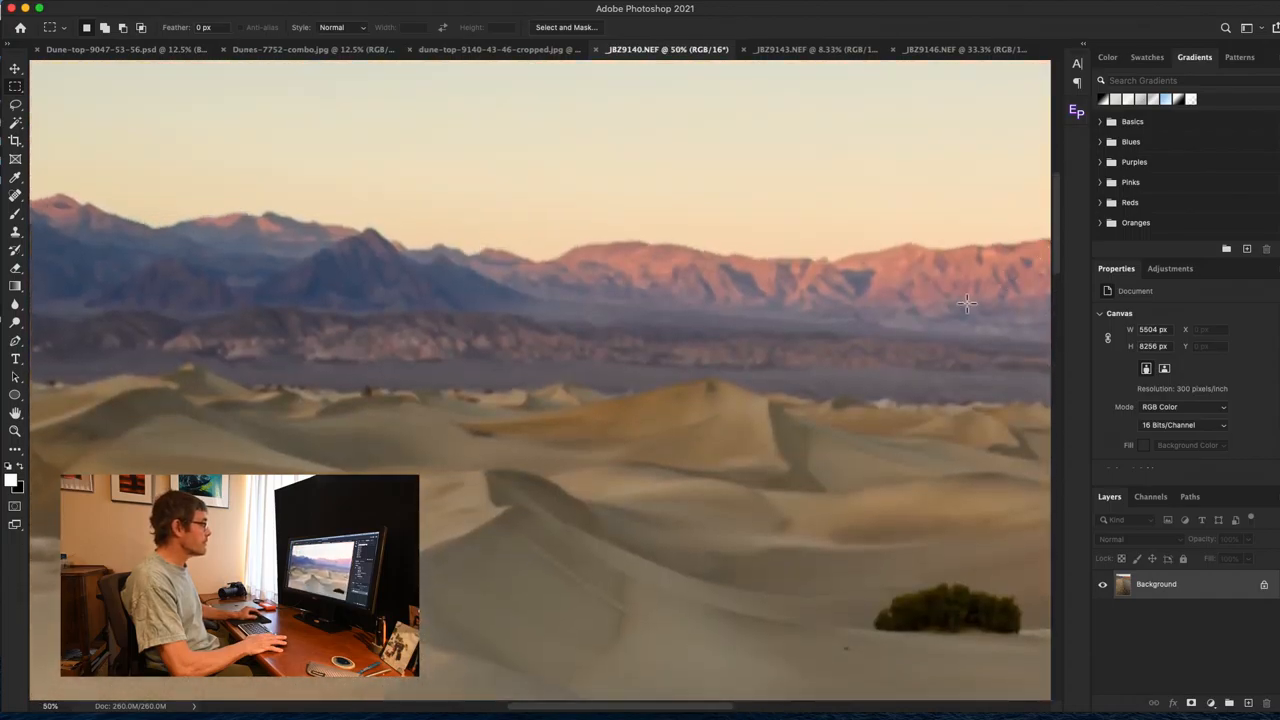
pyautogui.moveTo(924, 56)
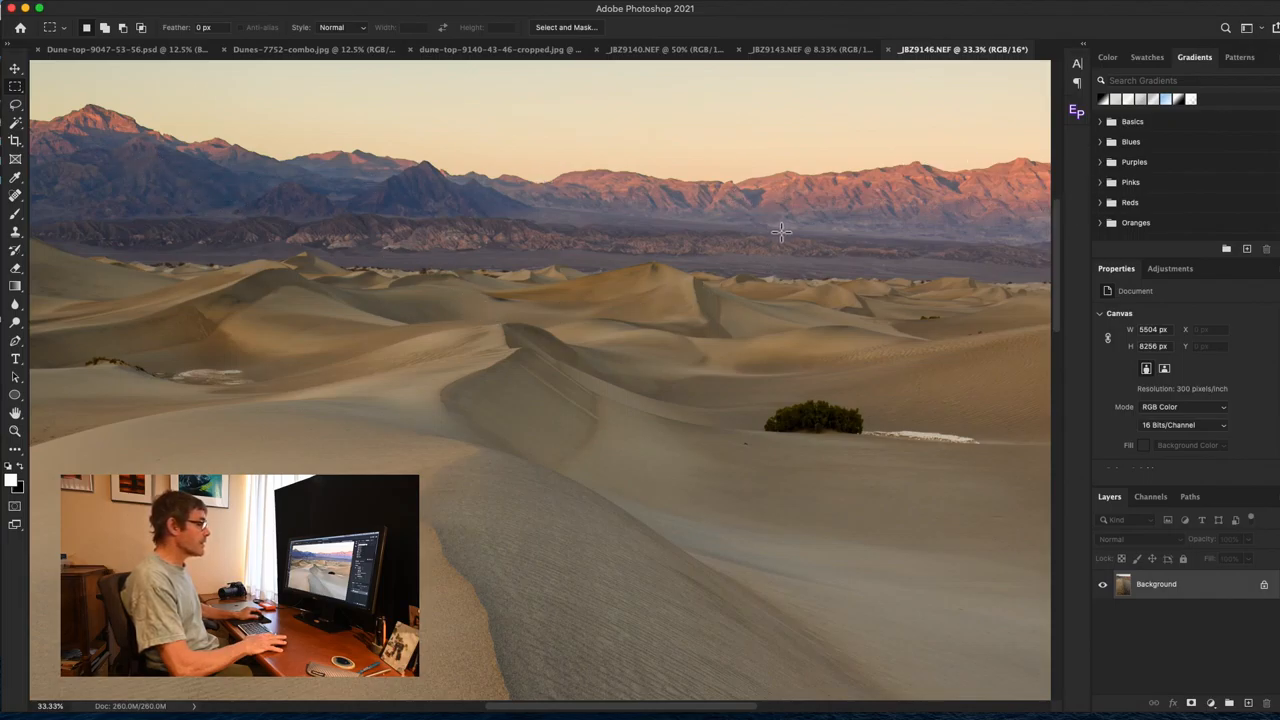
pyautogui.moveTo(668, 82)
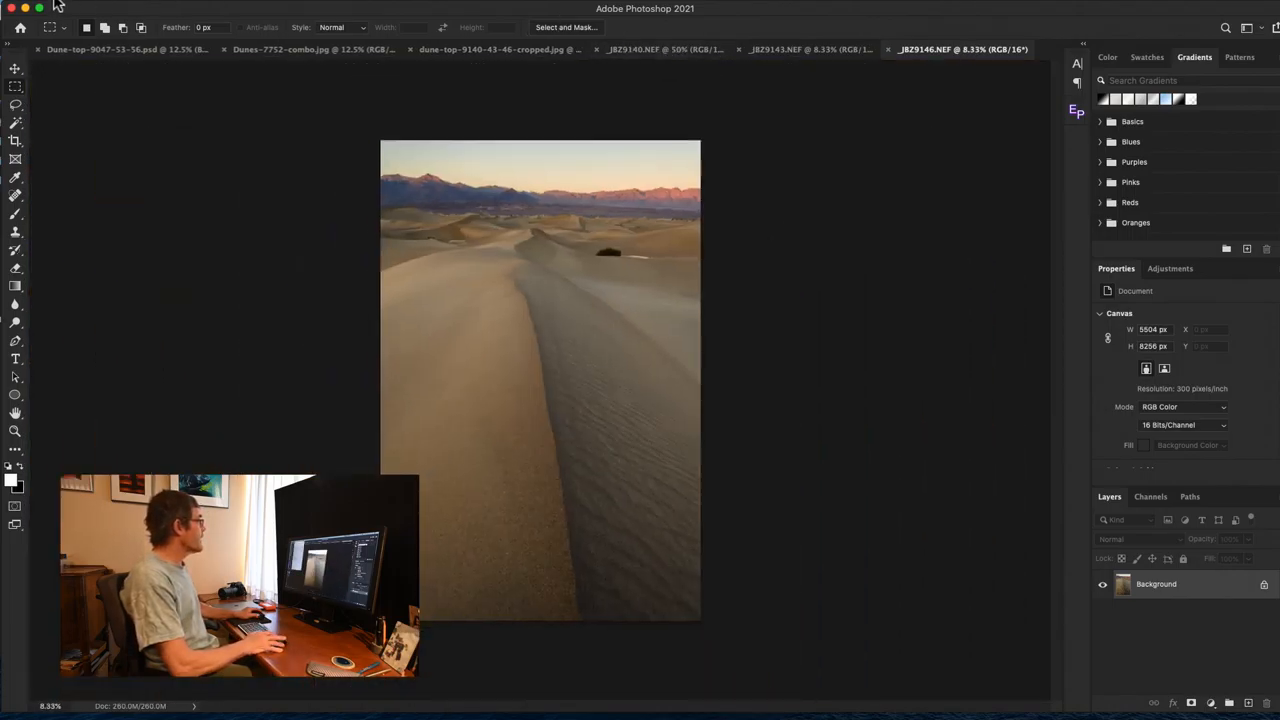
# - Load the open files into a stack, removing Dunes-7752-combo.jpg, so the three NEF frames become layers of a new document
pyautogui.click(44, 8)
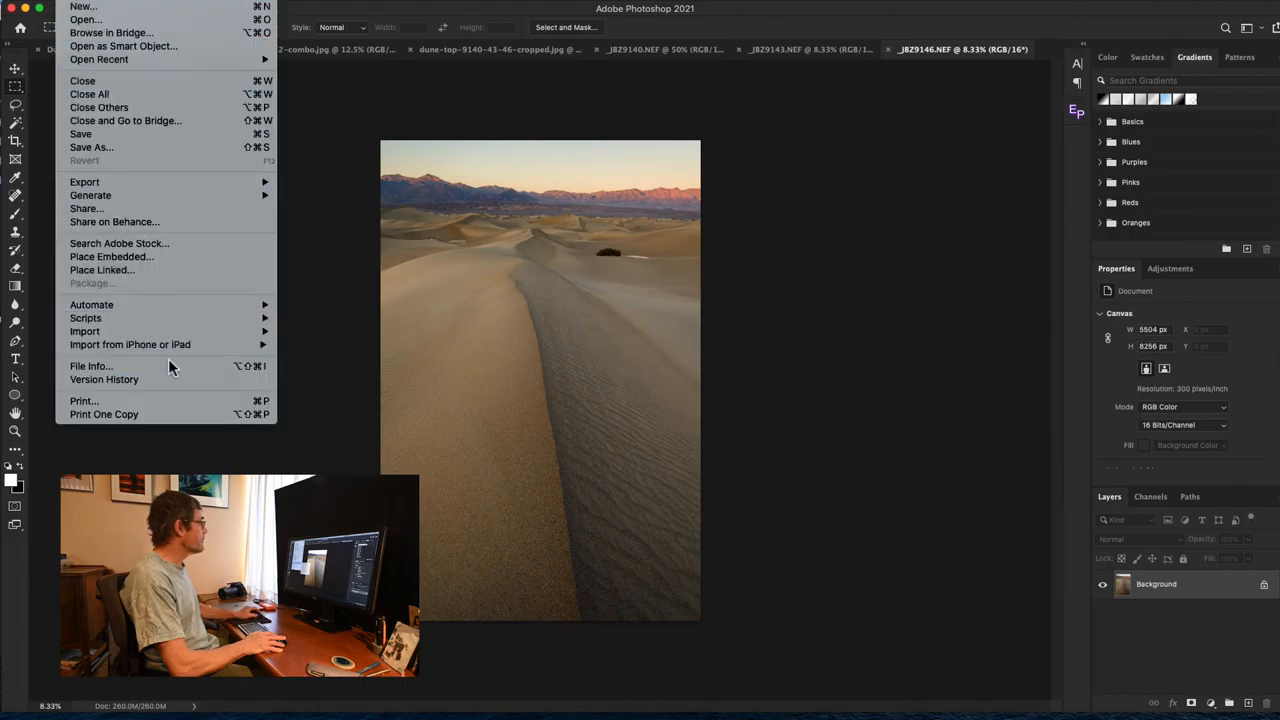
pyautogui.moveTo(84, 318)
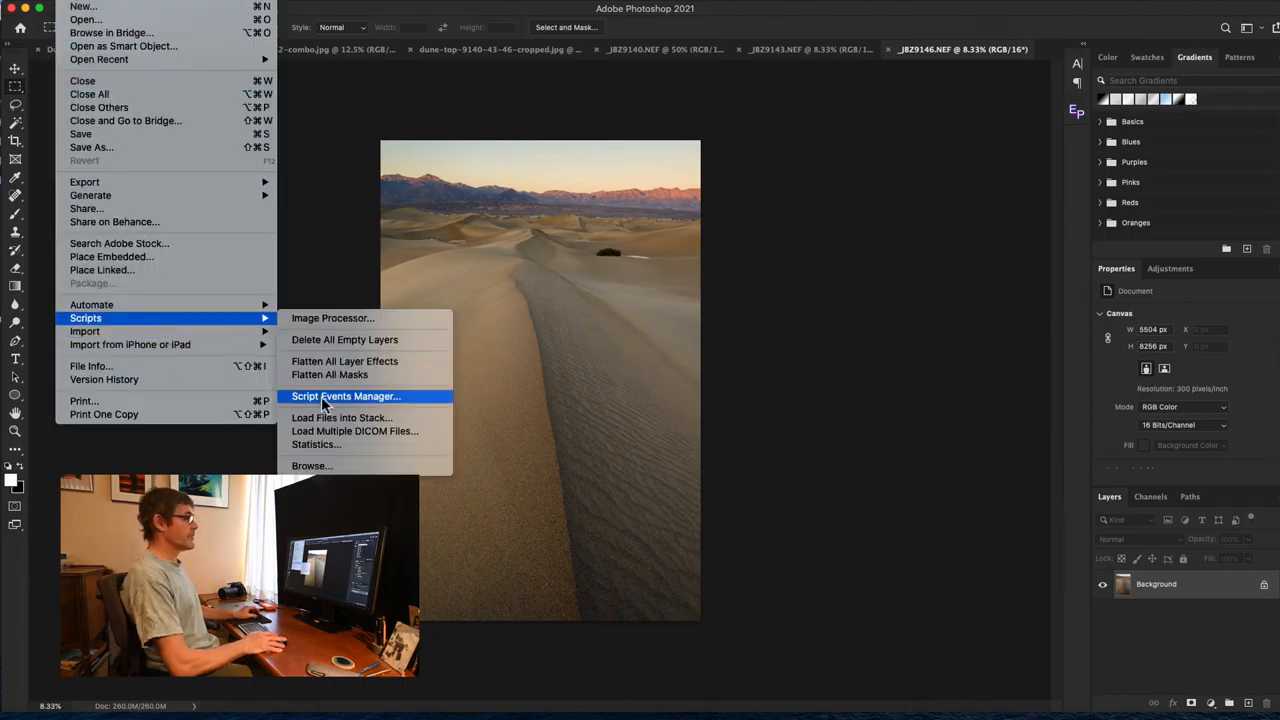
pyautogui.click(340, 418)
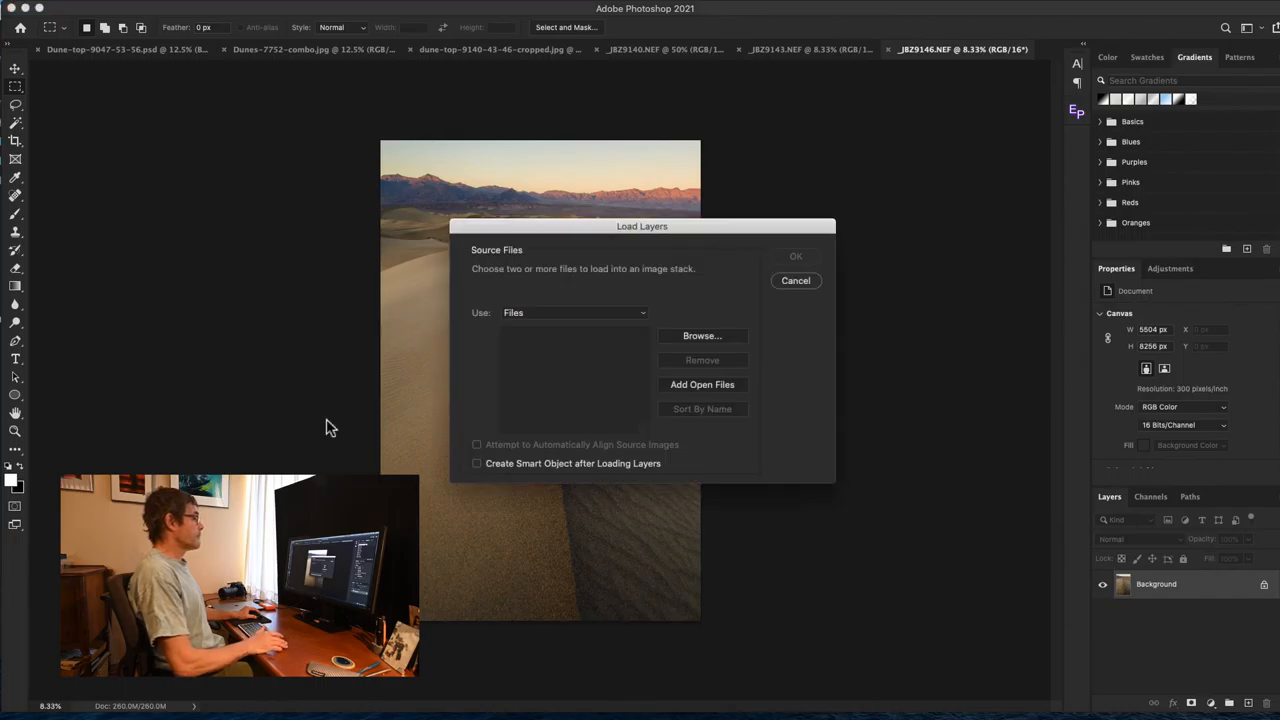
pyautogui.moveTo(698, 404)
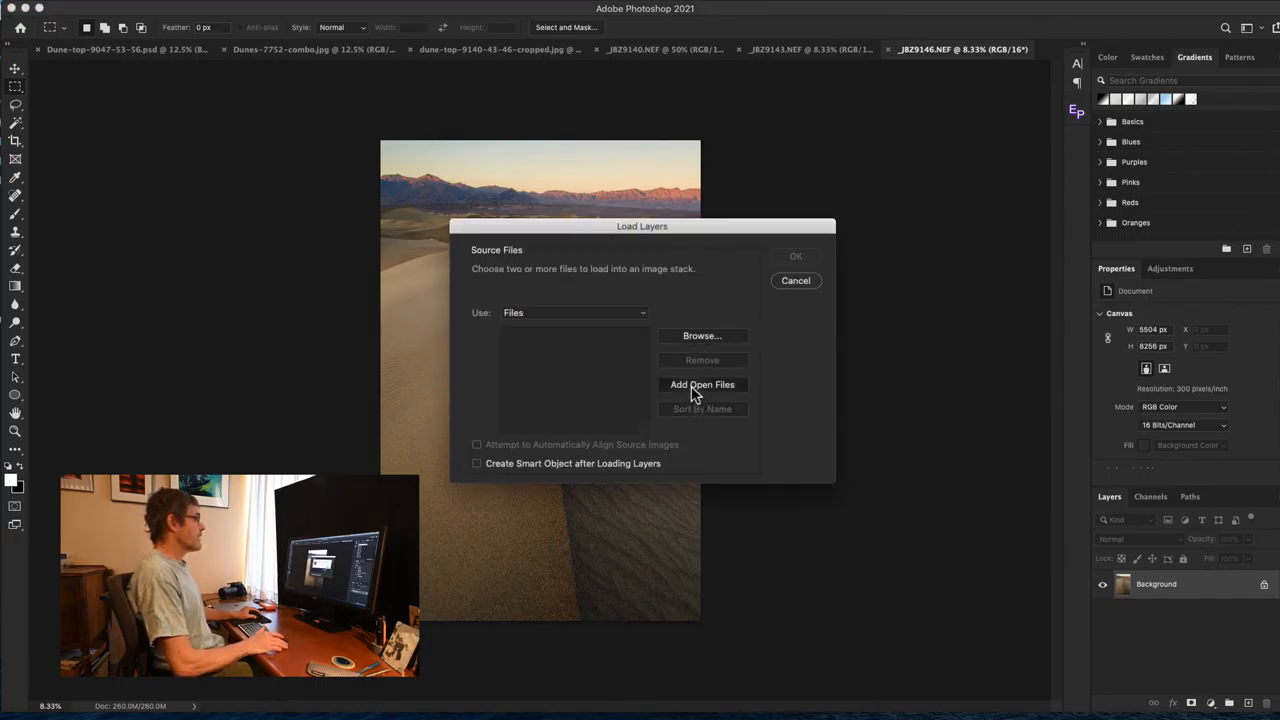
pyautogui.click(702, 384)
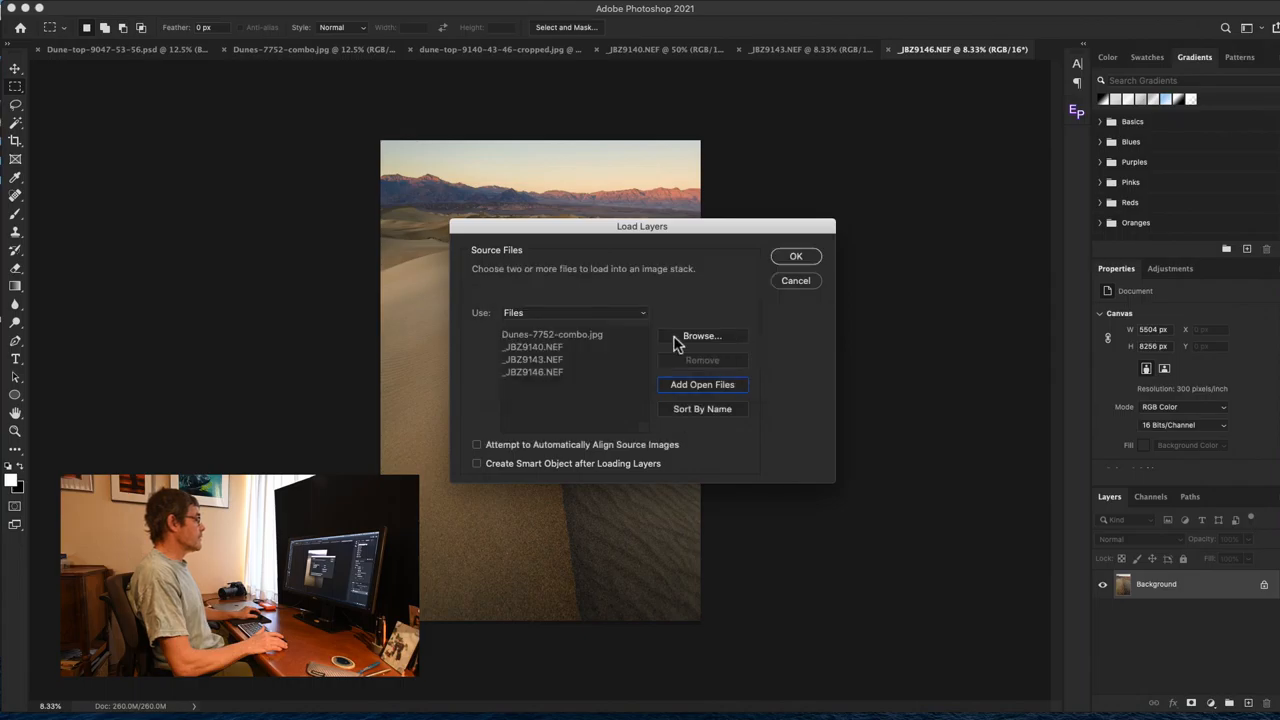
pyautogui.click(552, 334)
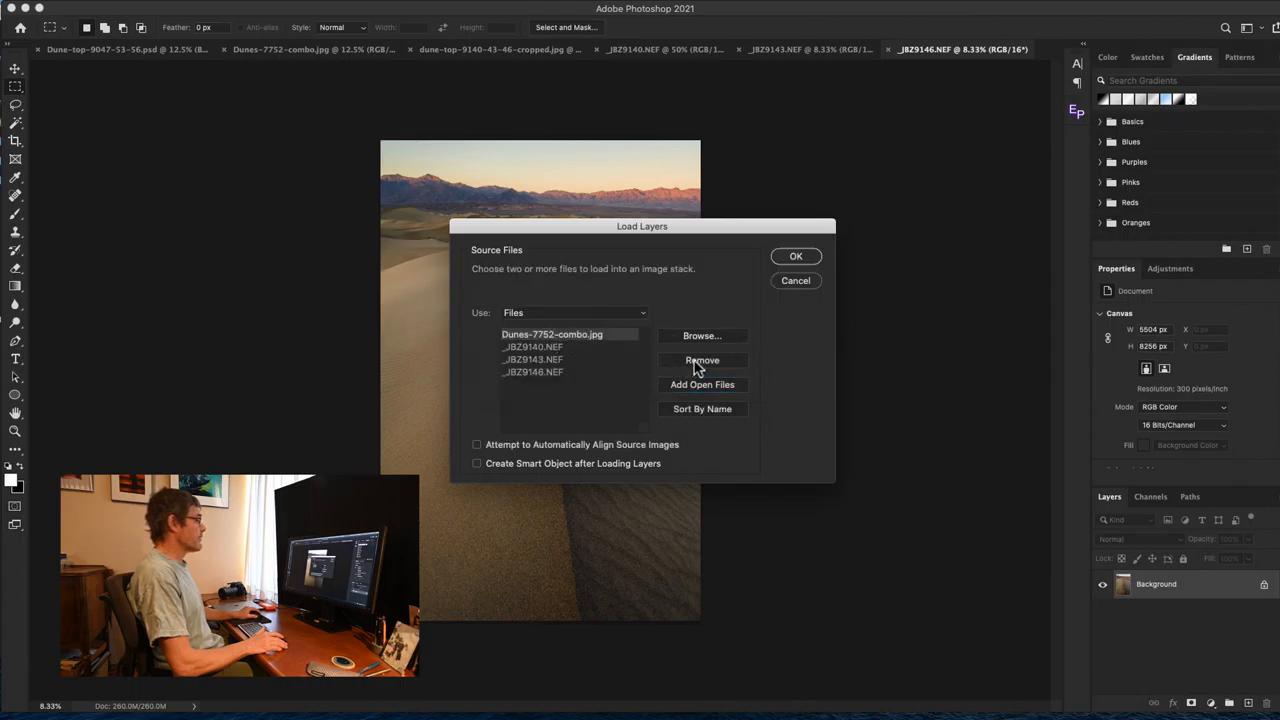
pyautogui.click(702, 360)
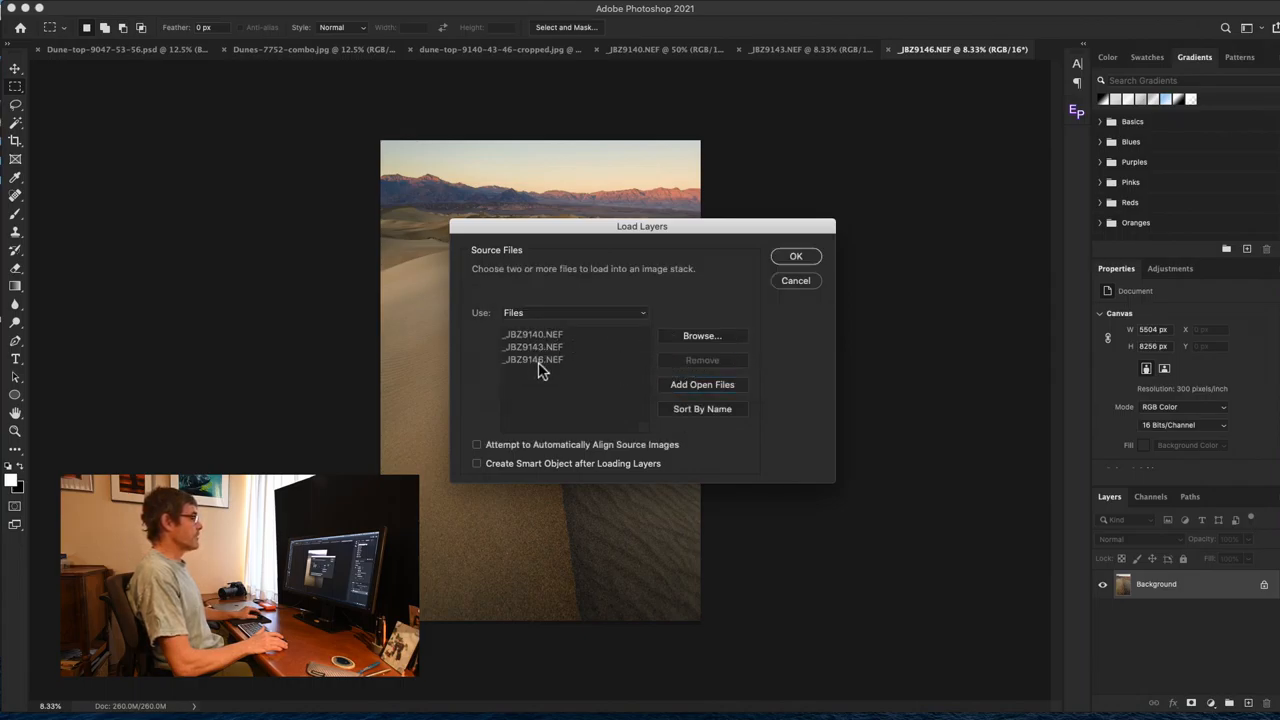
pyautogui.moveTo(776, 290)
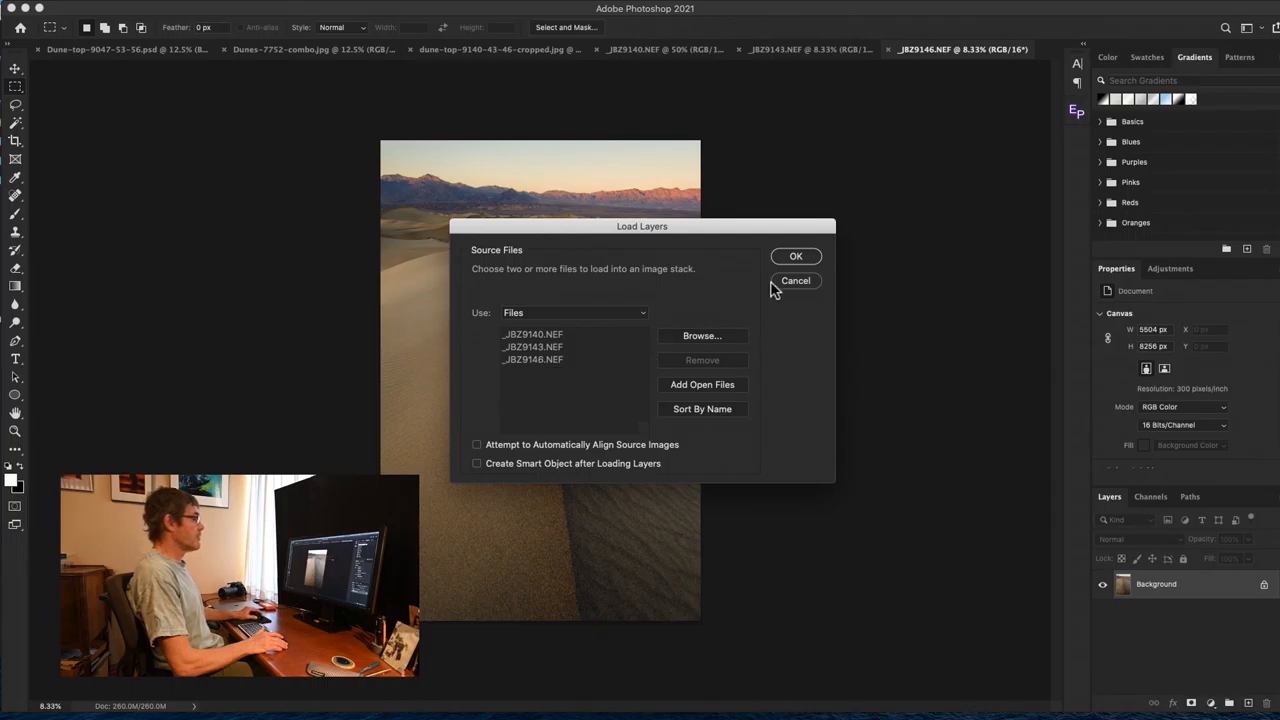
pyautogui.click(796, 256)
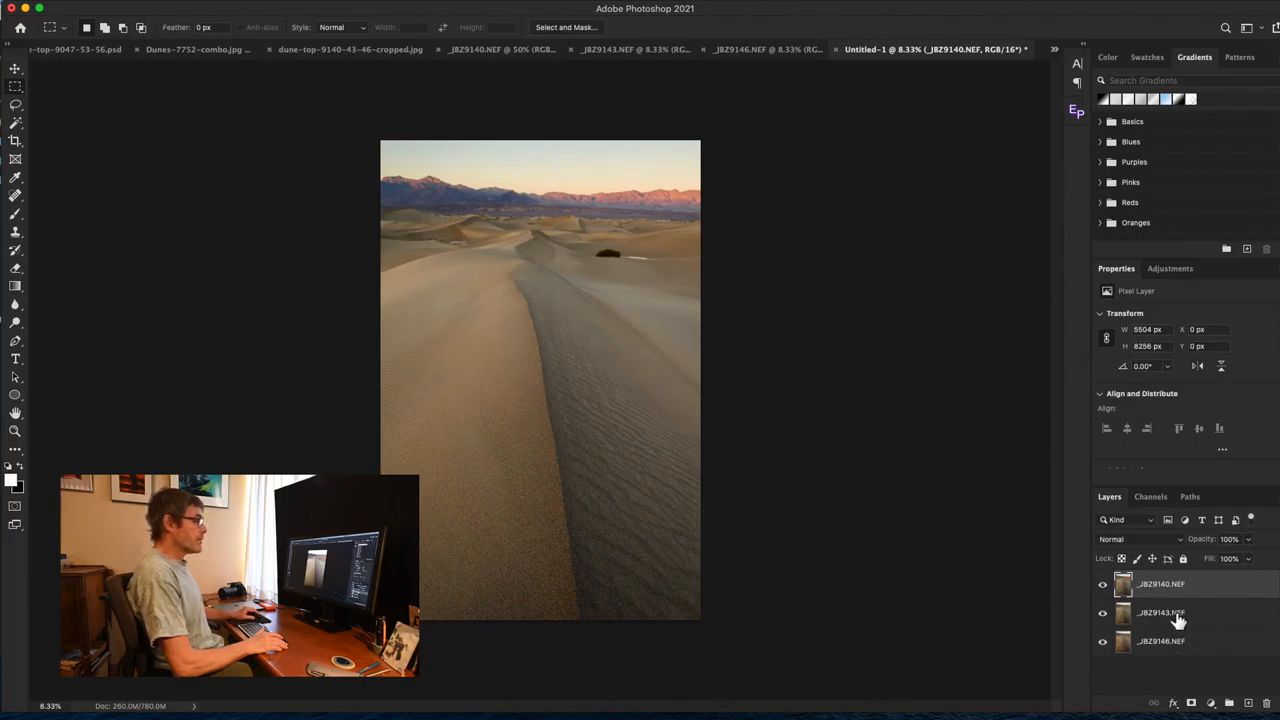
# - Select all three dune photo layers together in the Layers panel, _JZ29146 on top
pyautogui.click(1160, 584)
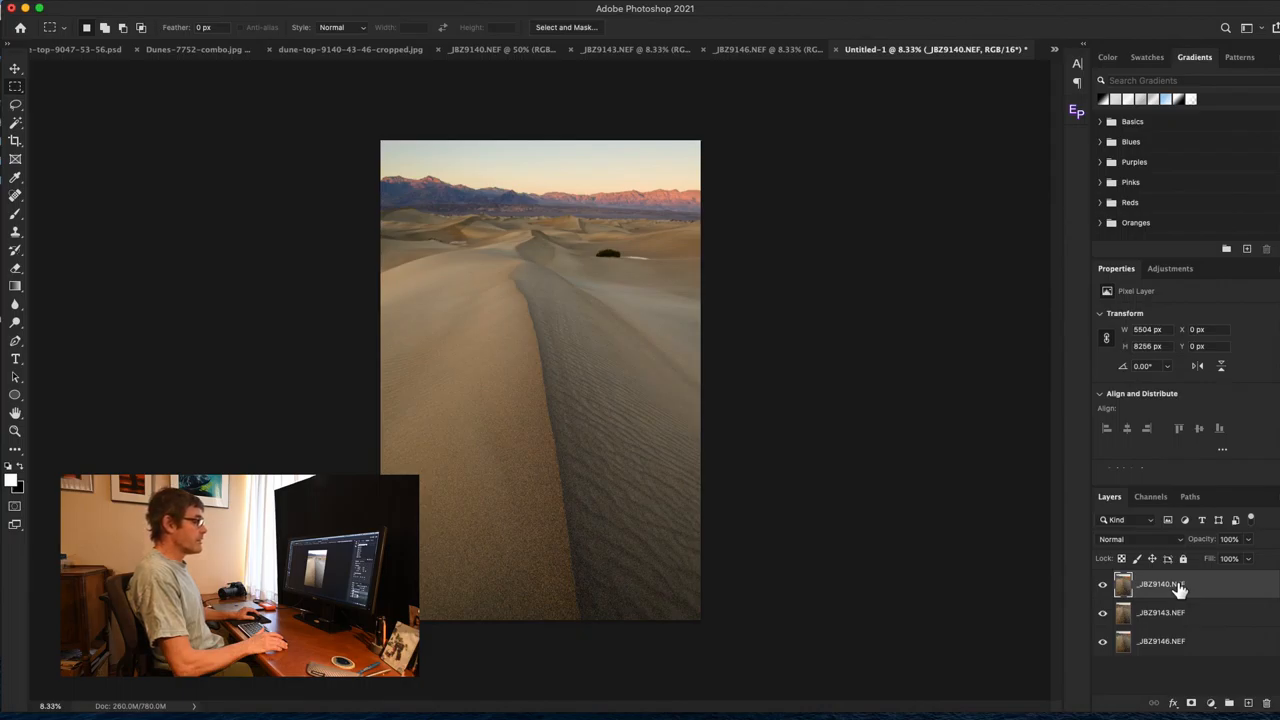
pyautogui.click(1160, 640)
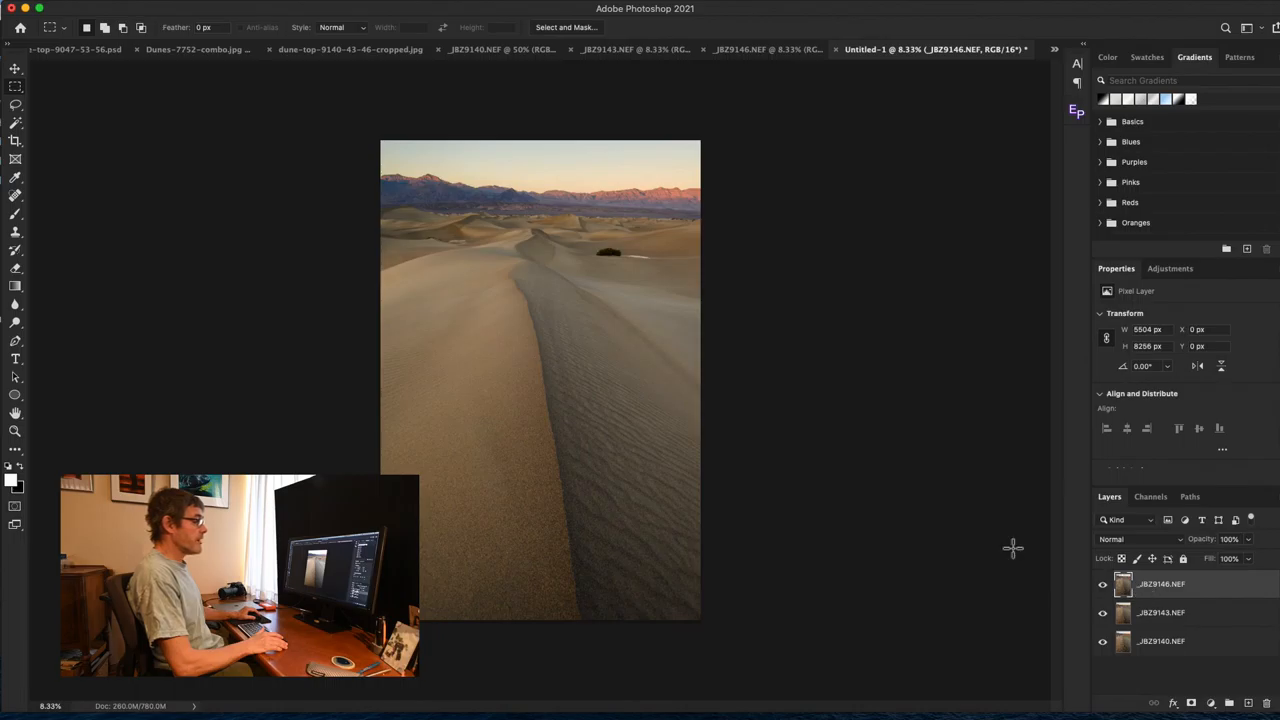
pyautogui.moveTo(990, 480)
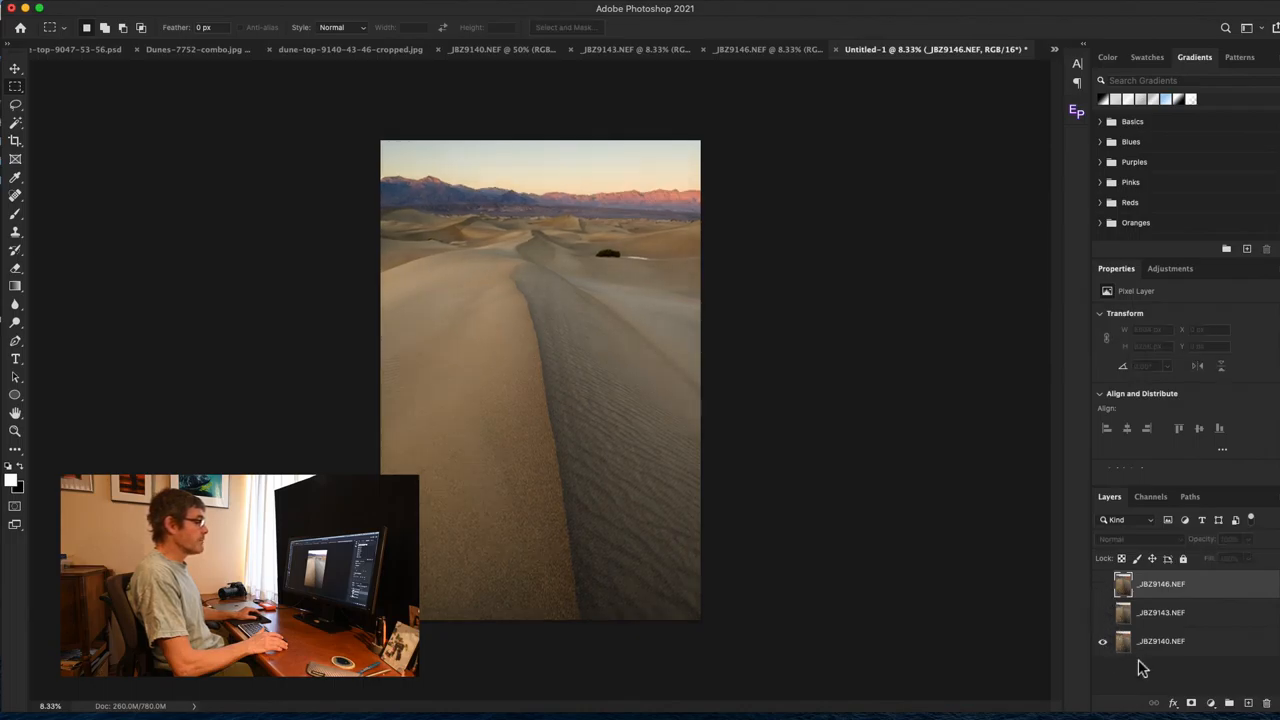
pyautogui.moveTo(1188, 652)
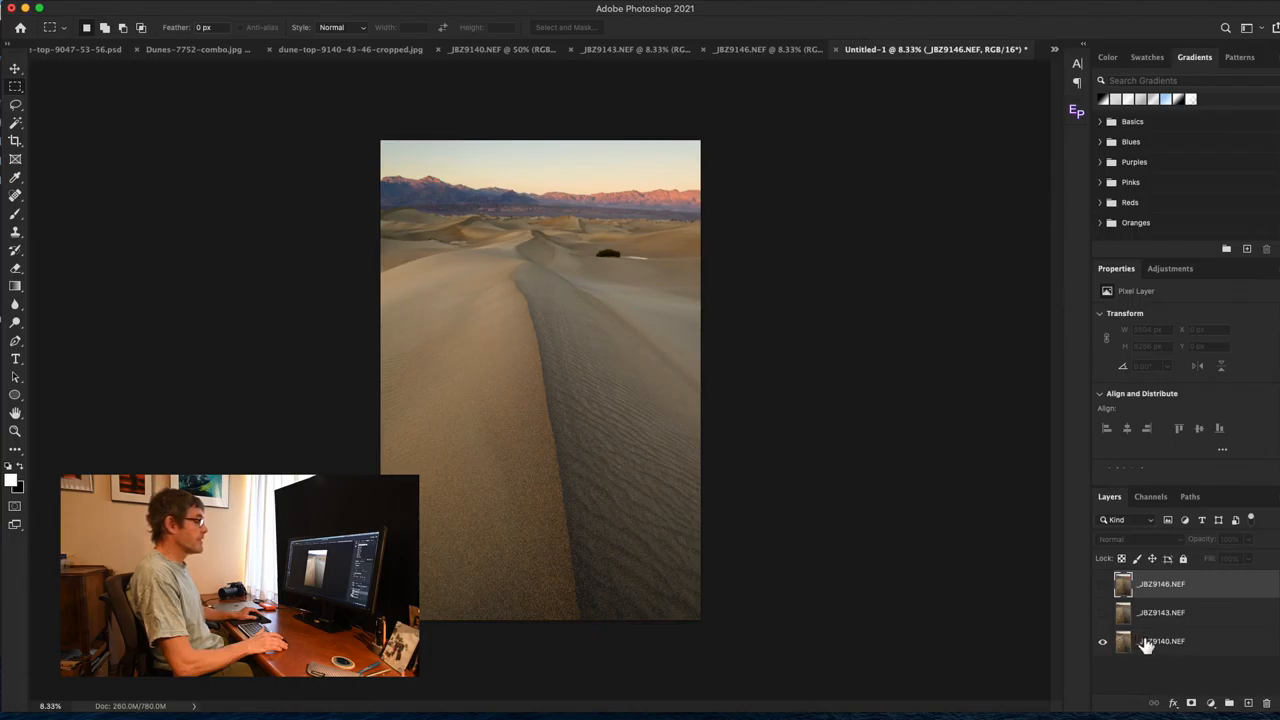
pyautogui.click(1104, 584)
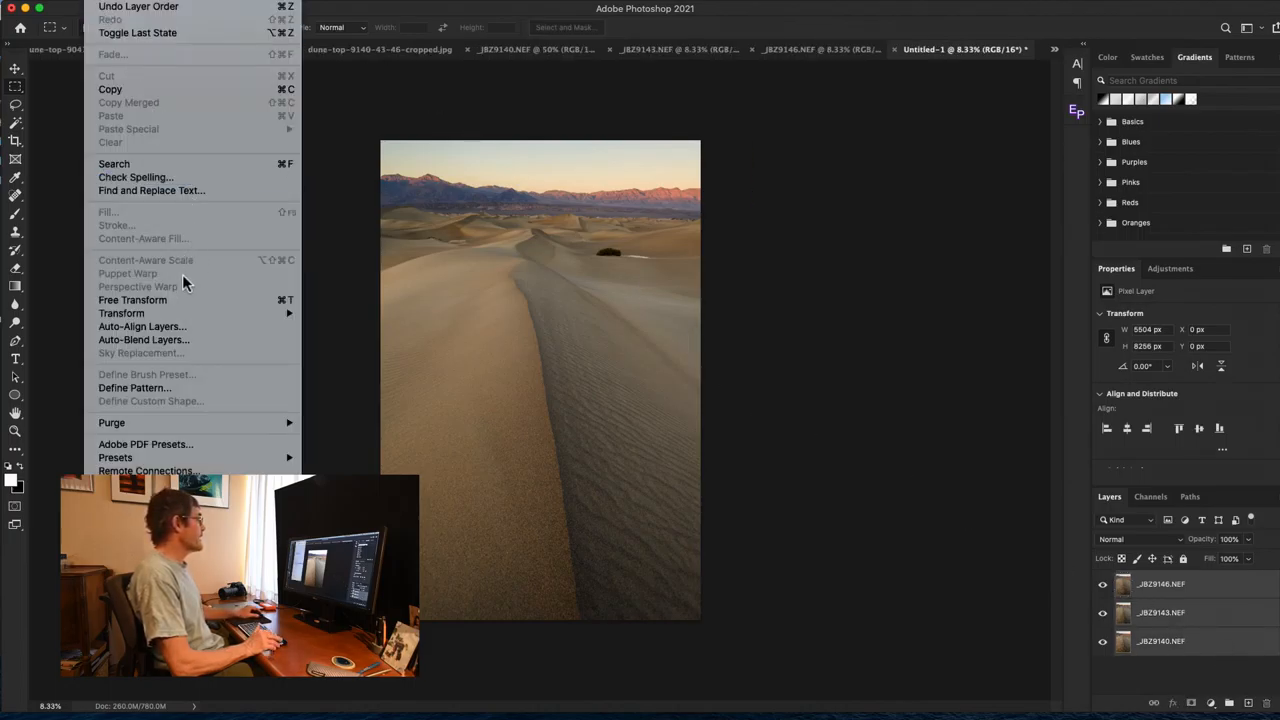
# - Auto-align the three layers with Auto projection and toggle visibility to check the result
pyautogui.click(142, 326)
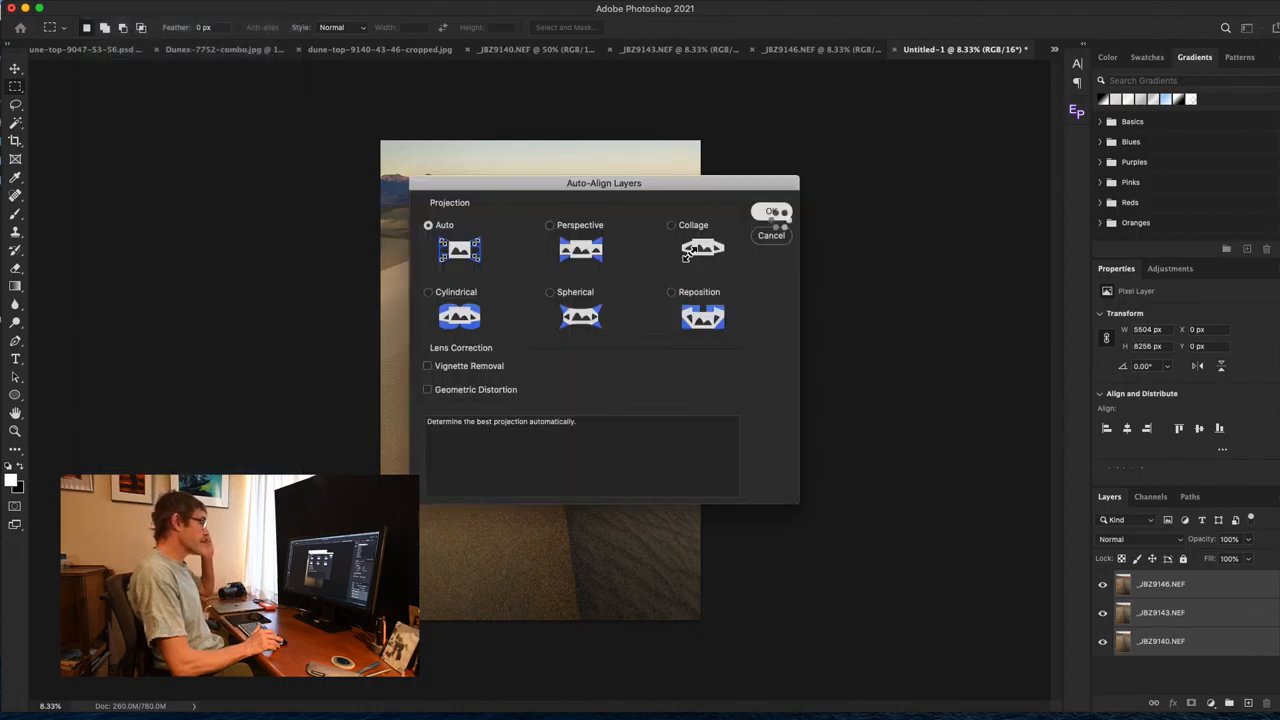
pyautogui.click(772, 212)
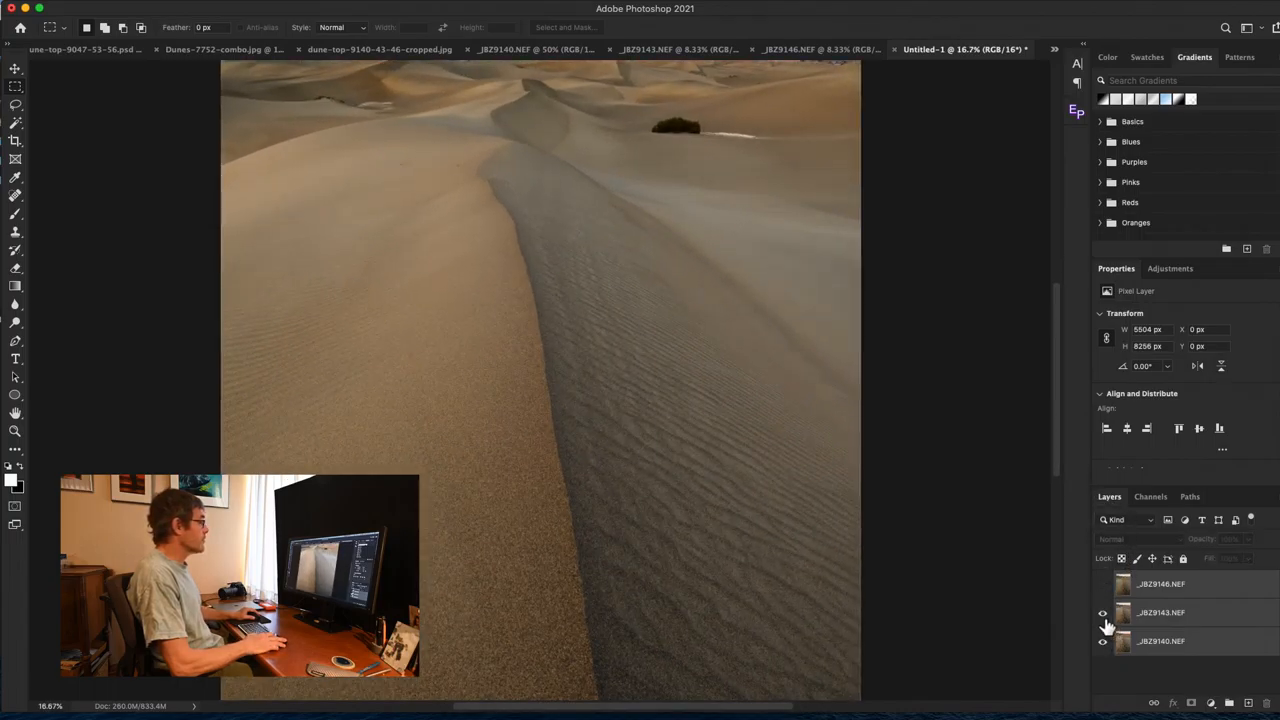
pyautogui.click(1104, 584)
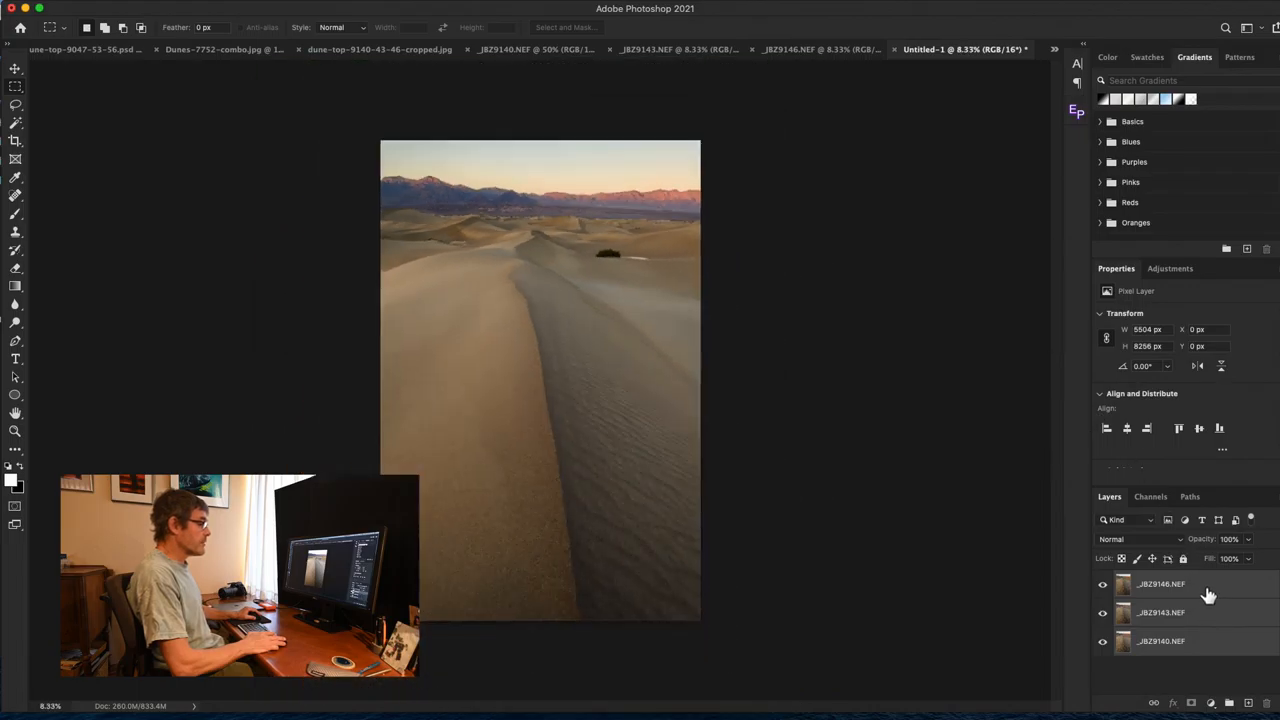
# - Hide the top frame and toggle the middle frame's visibility up close to compare sharpness
pyautogui.click(1160, 584)
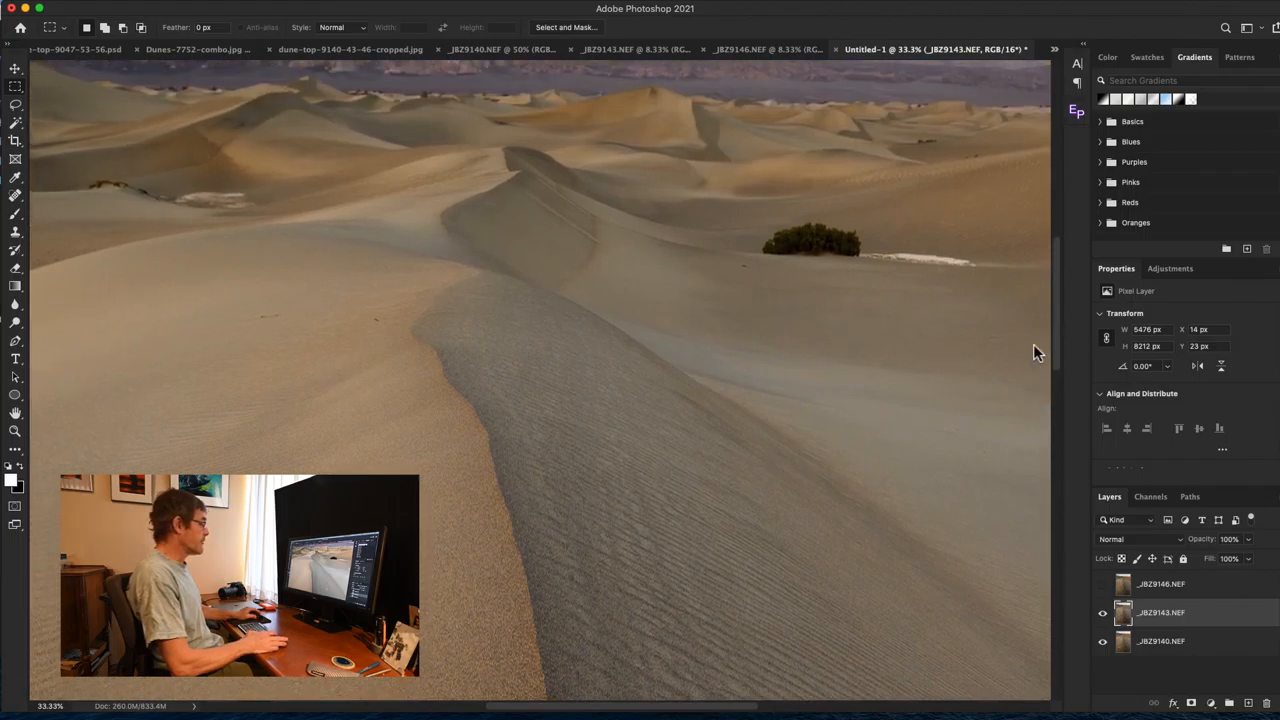
pyautogui.moveTo(432, 478)
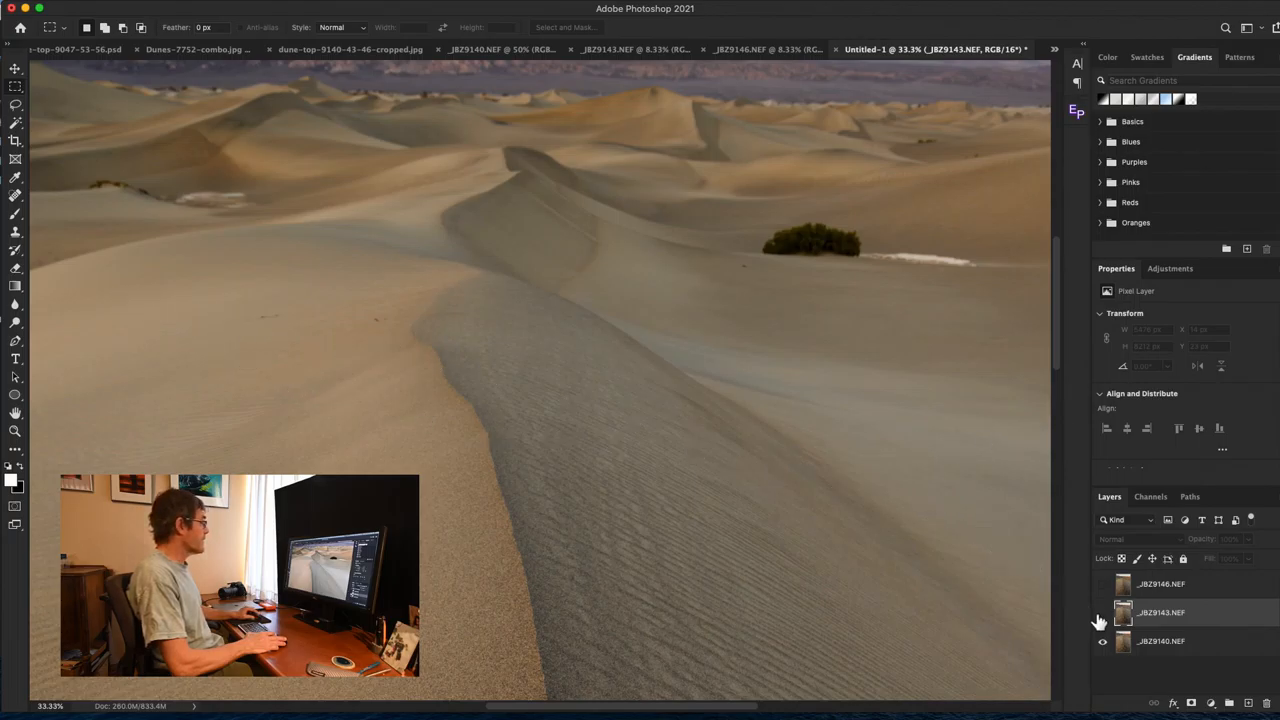
pyautogui.click(1104, 612)
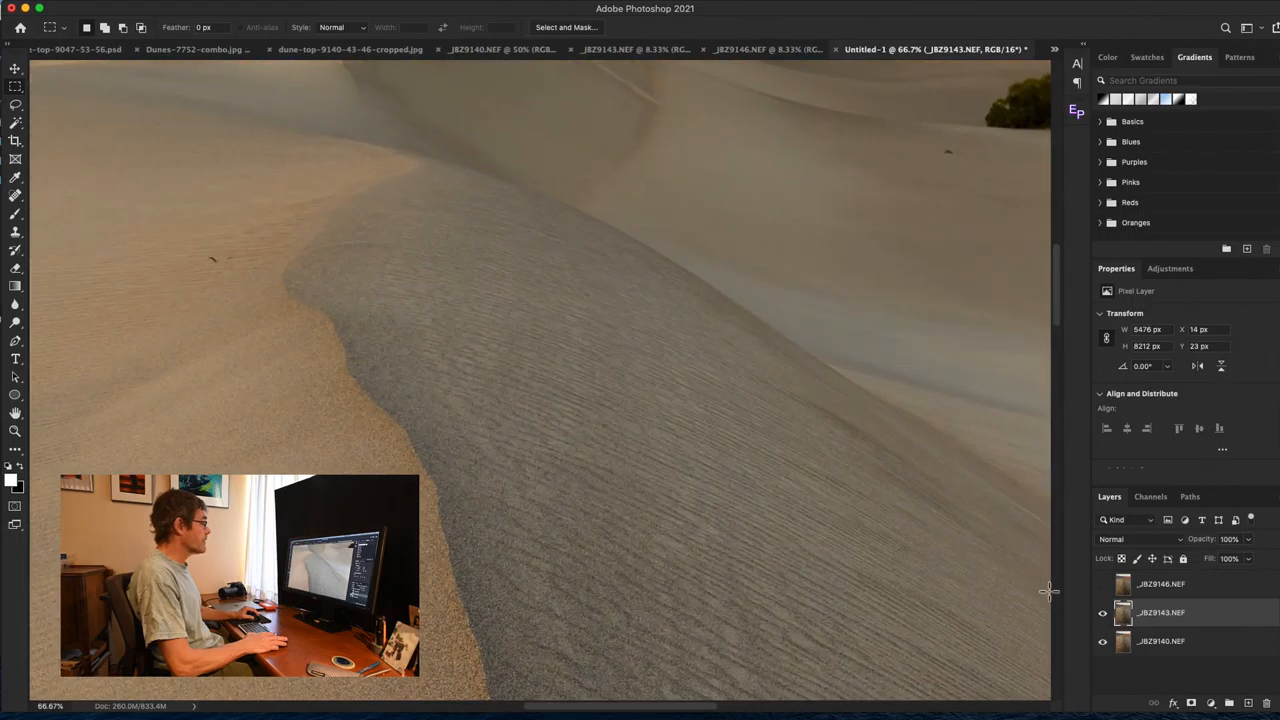
pyautogui.click(1104, 618)
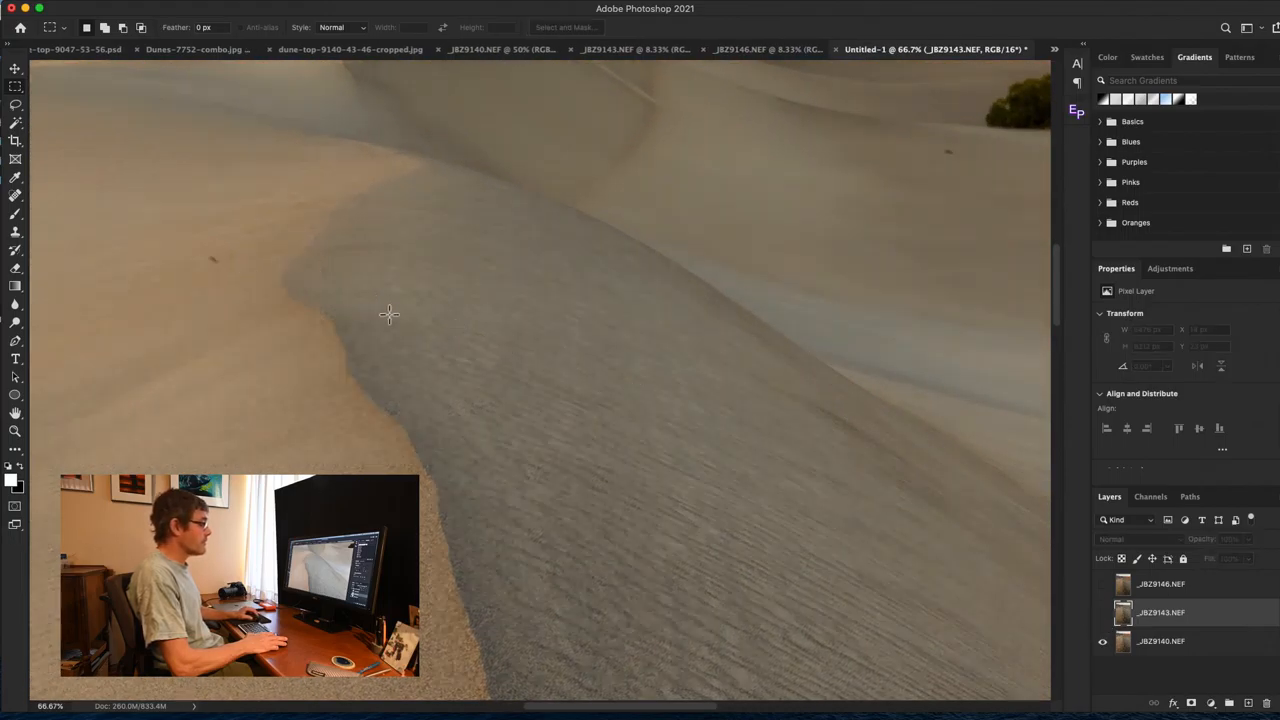
pyautogui.click(1160, 612)
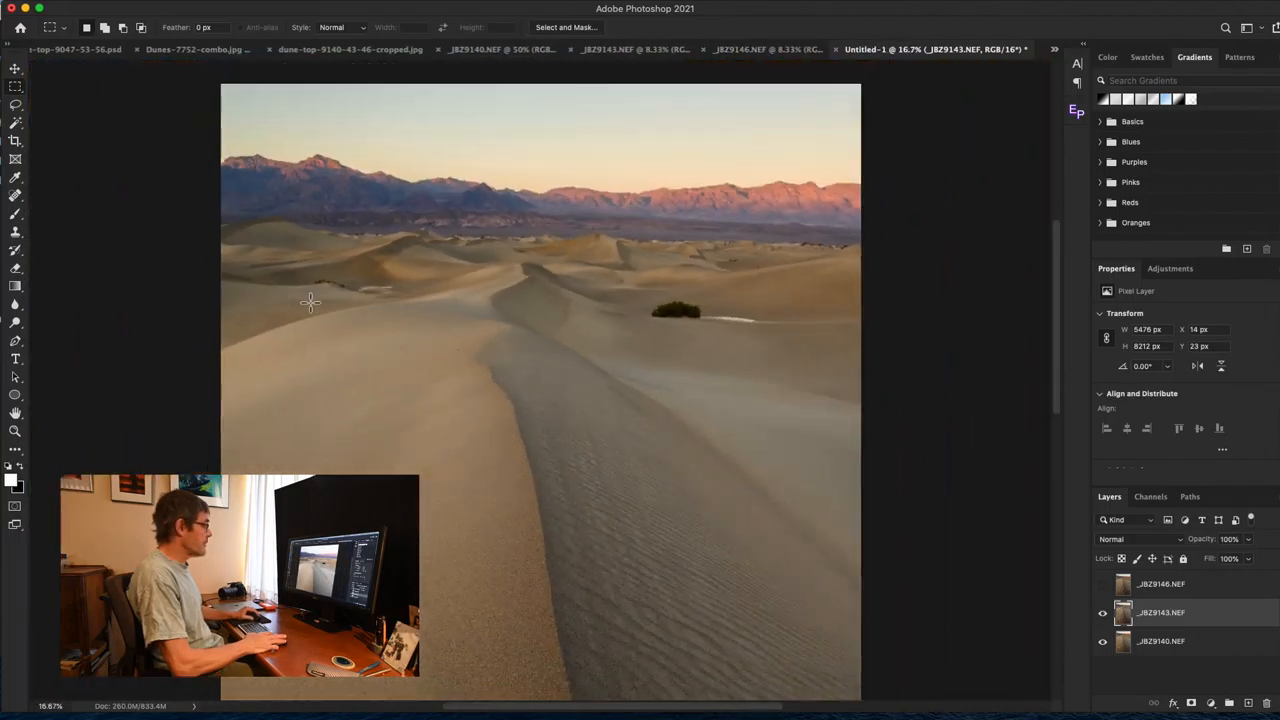
pyautogui.moveTo(162, 330)
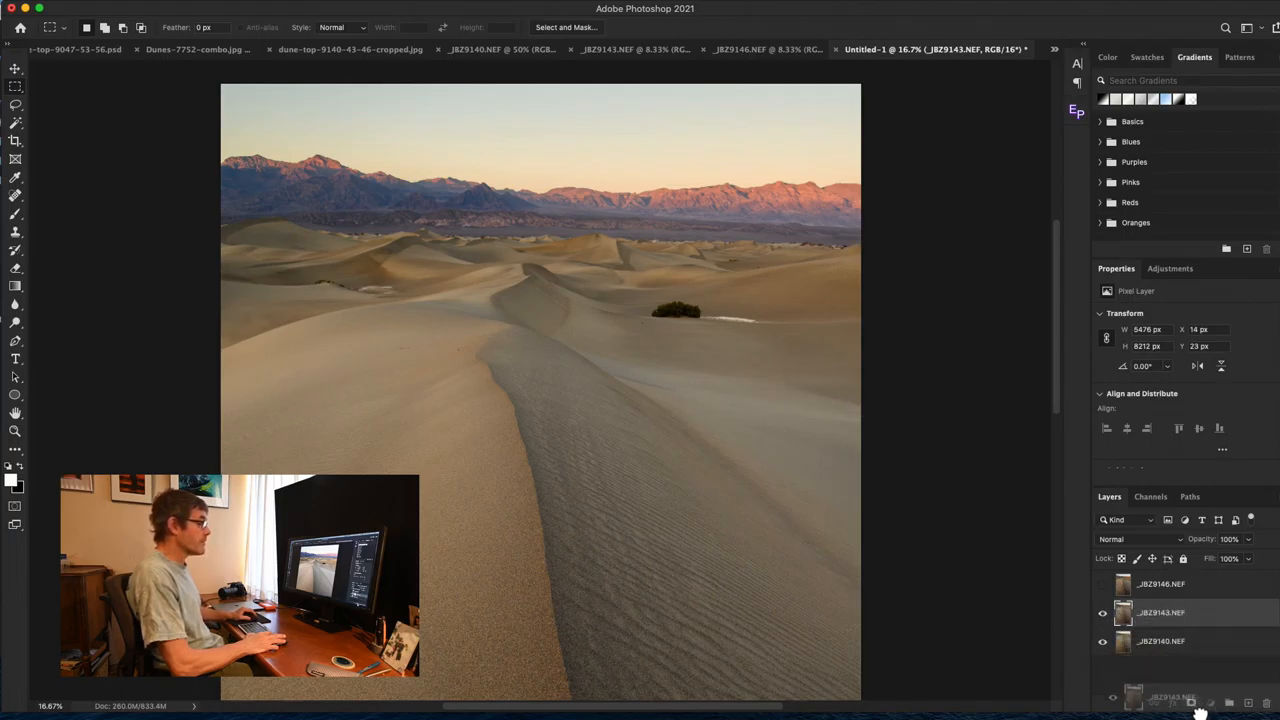
# - Add a black hide-all mask to the middle frame and set the foreground colour to white
pyautogui.click(1156, 702)
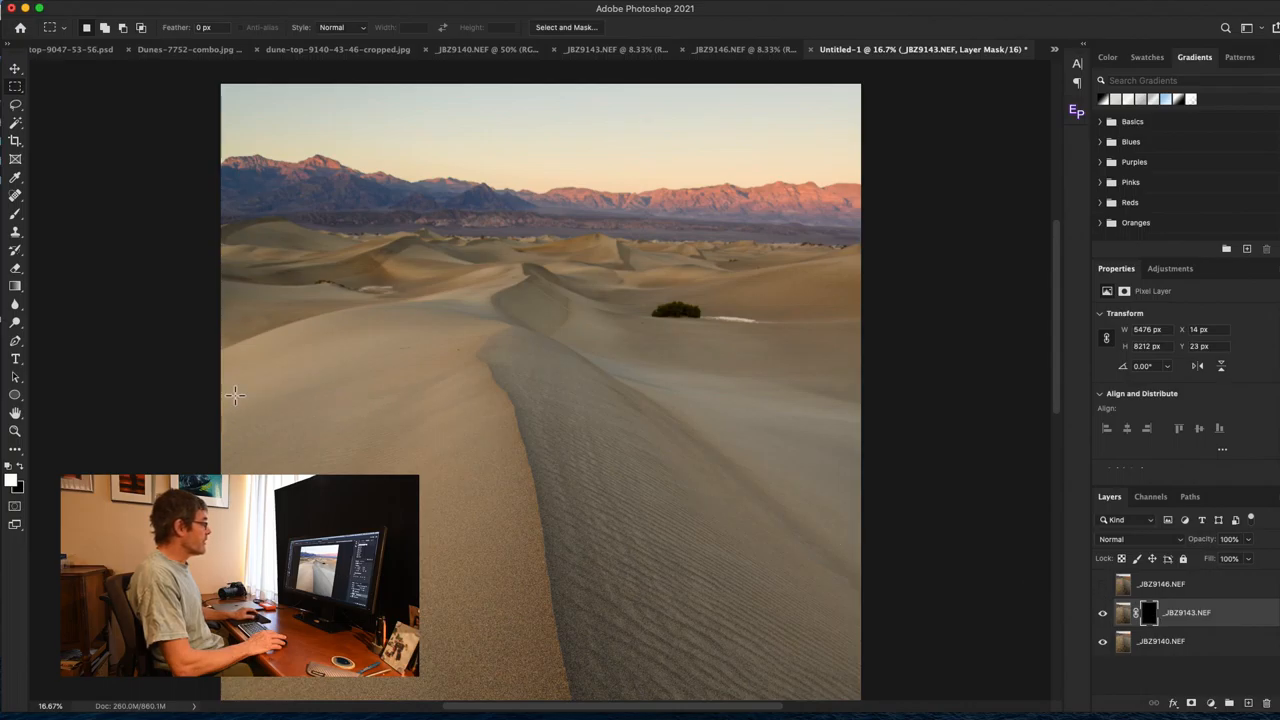
pyautogui.moveTo(788, 384)
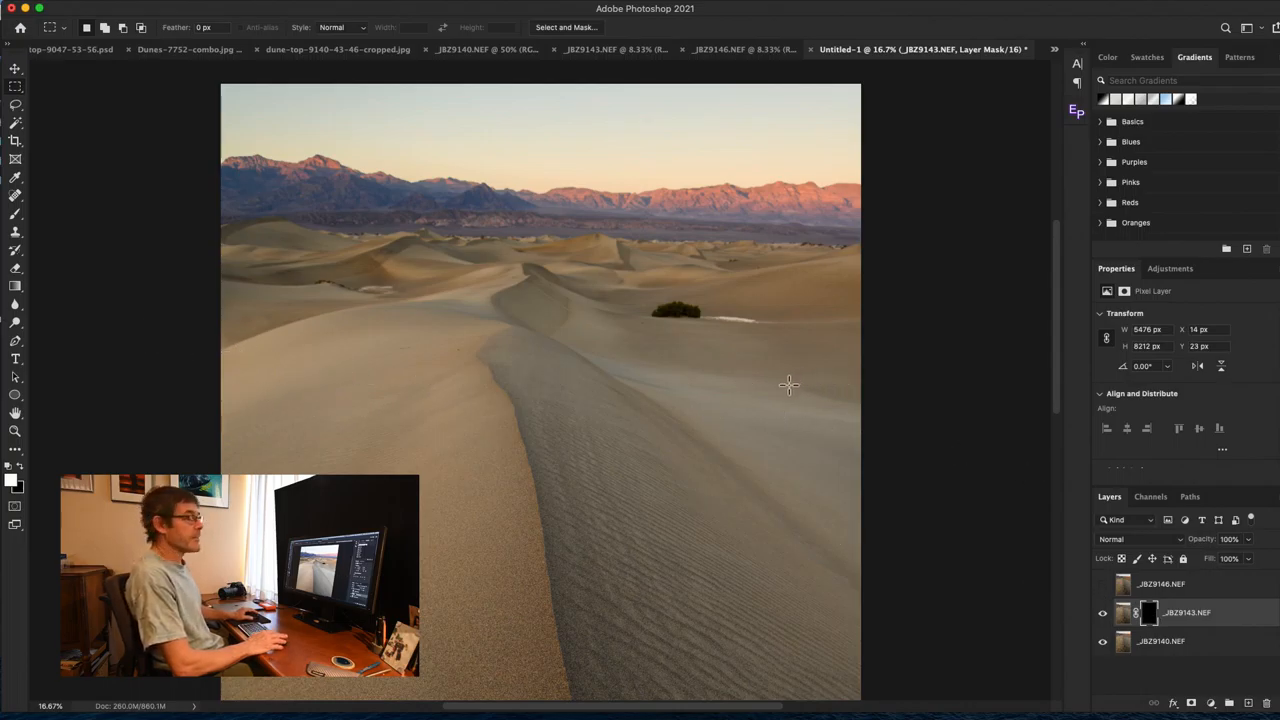
pyautogui.moveTo(196, 416)
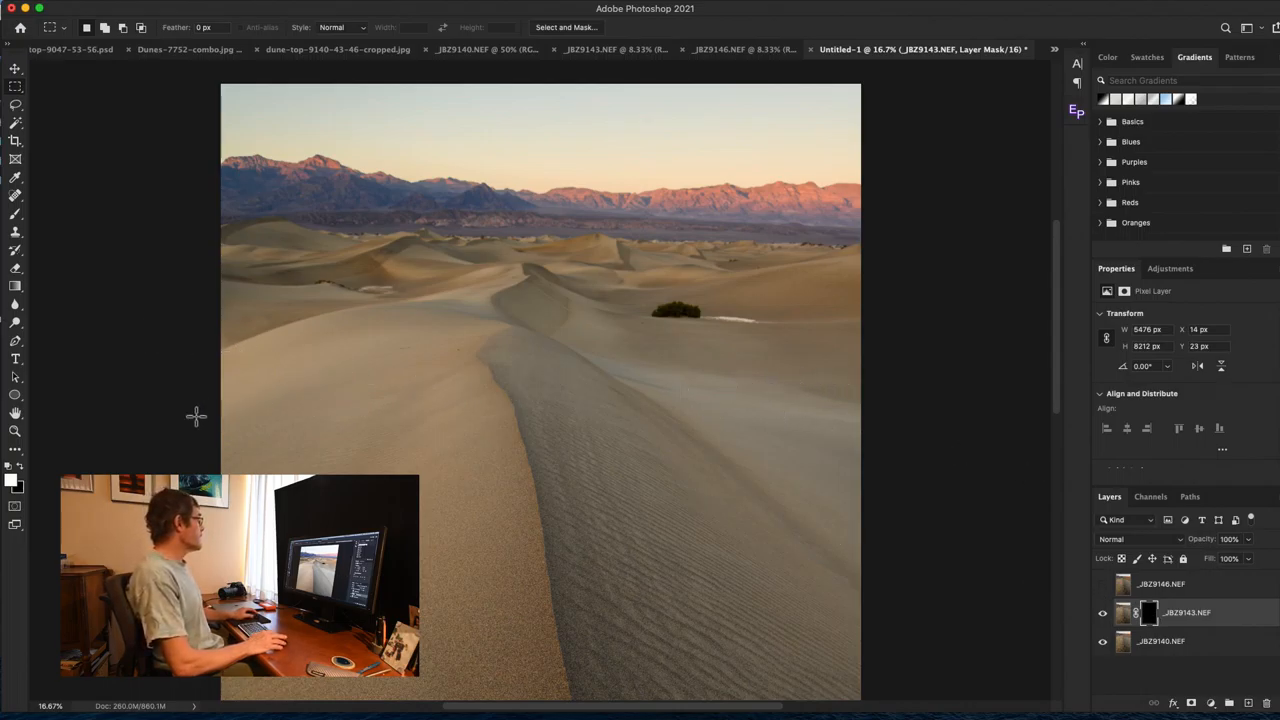
pyautogui.click(8, 480)
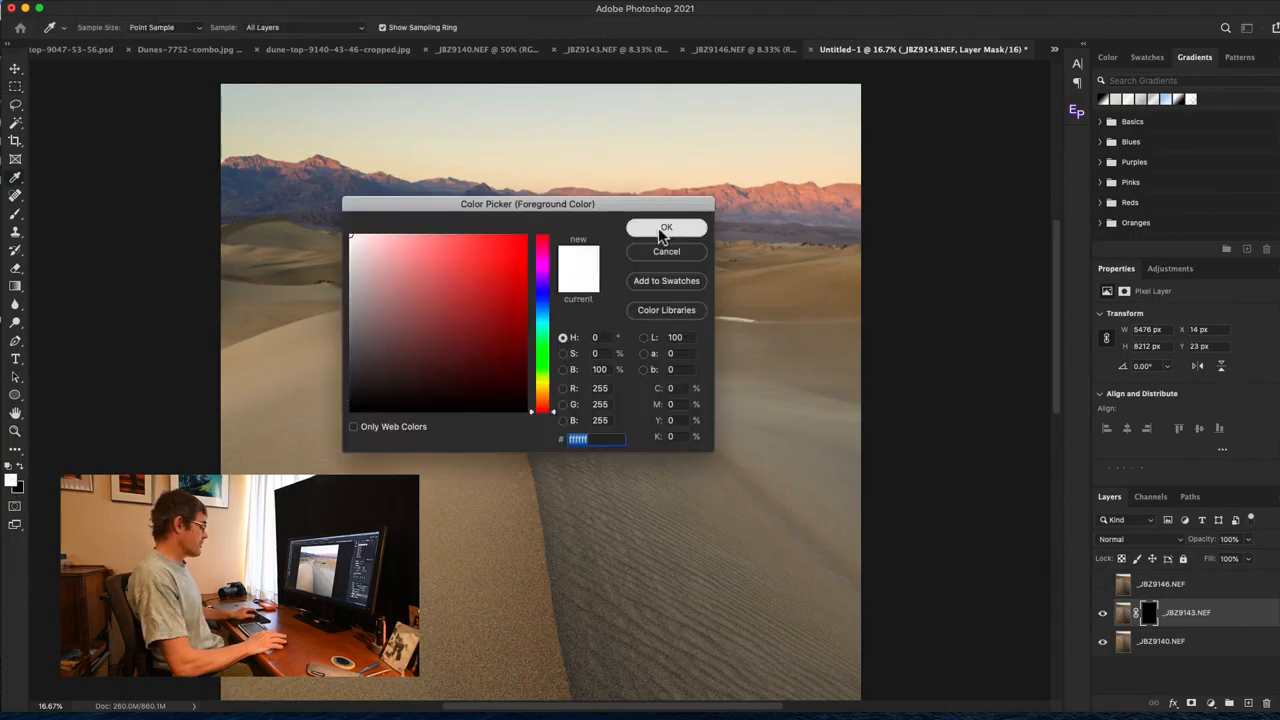
pyautogui.click(666, 228)
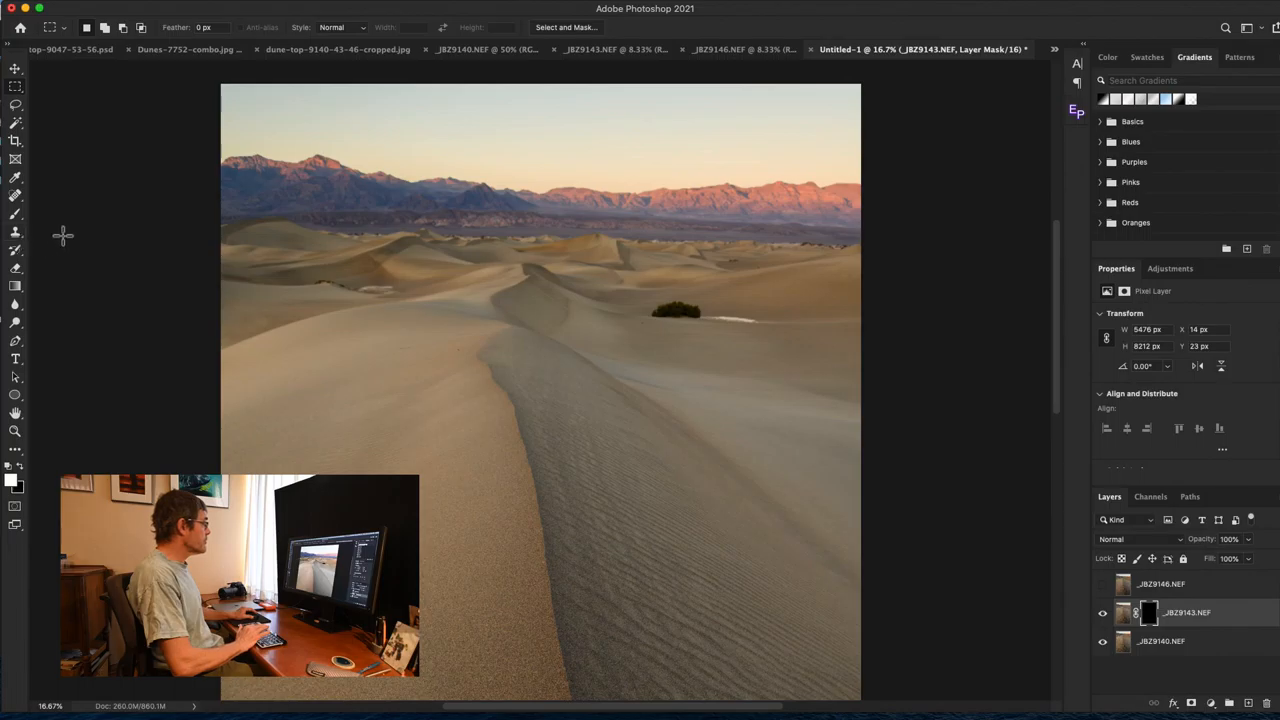
# - Brush white onto the middle frame's mask to reveal sharp foreground ripples, toggling visibility to compare
pyautogui.click(16, 196)
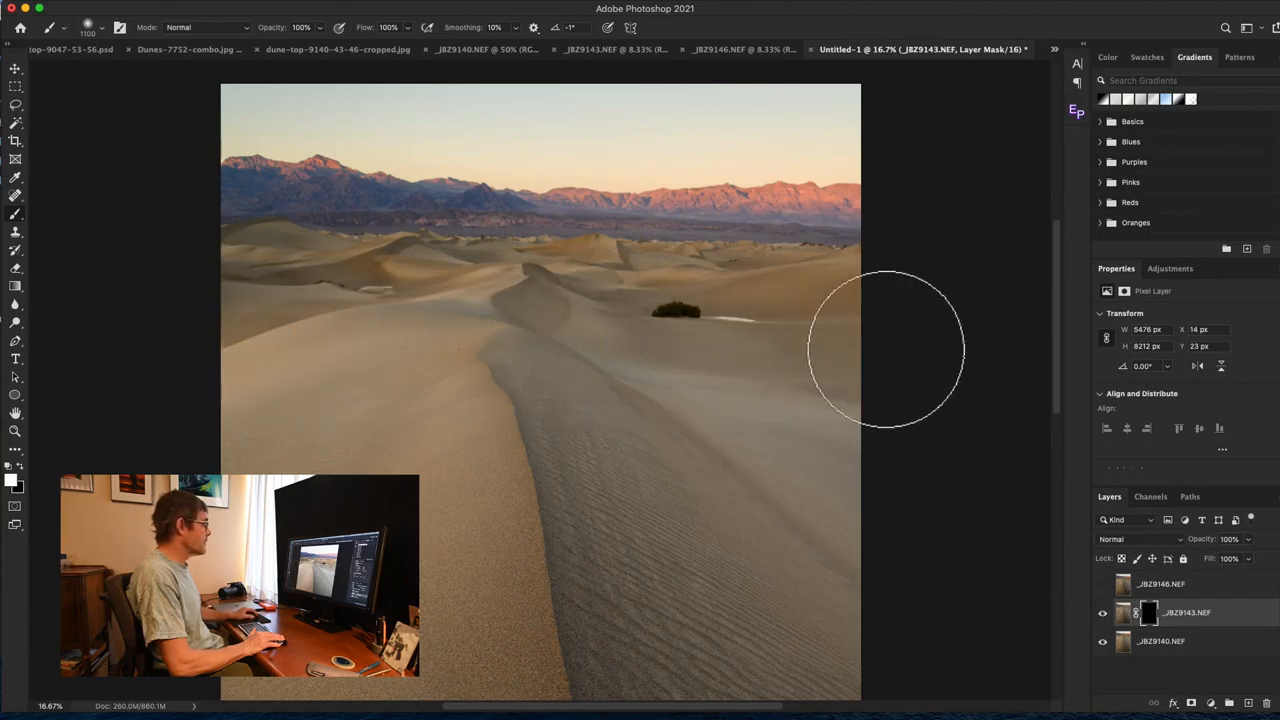
pyautogui.moveTo(964, 364)
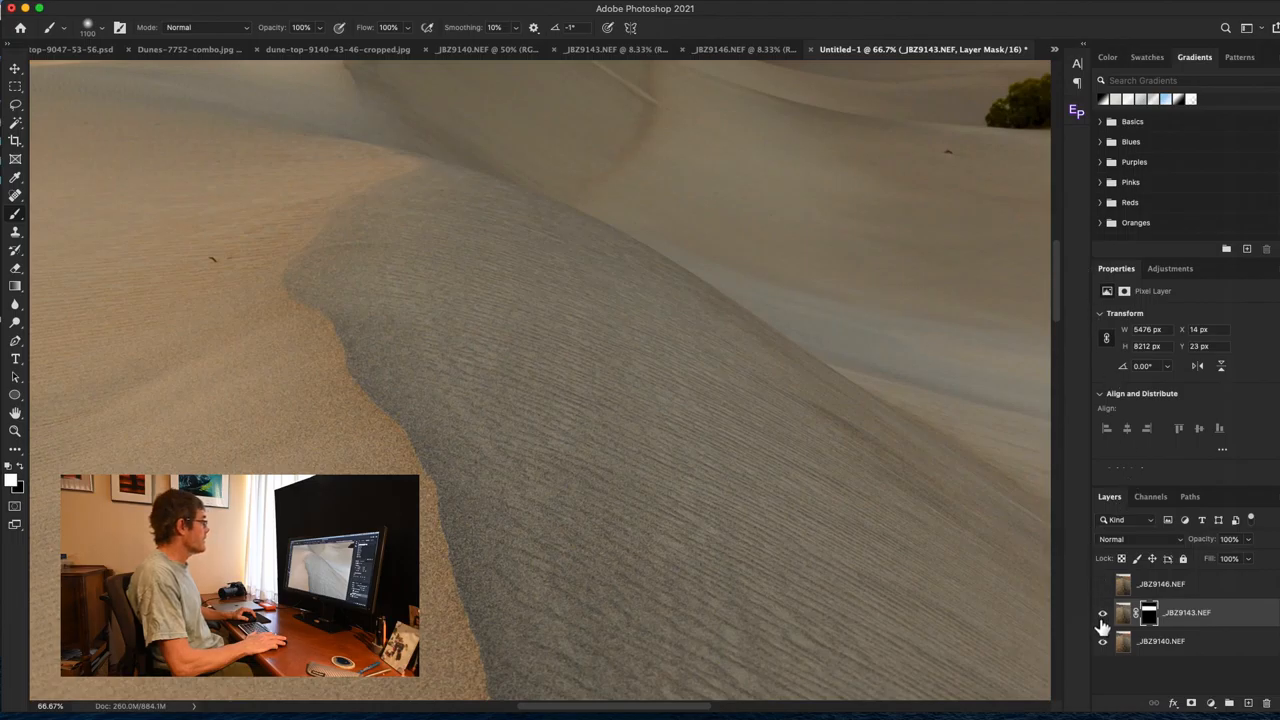
pyautogui.click(1104, 612)
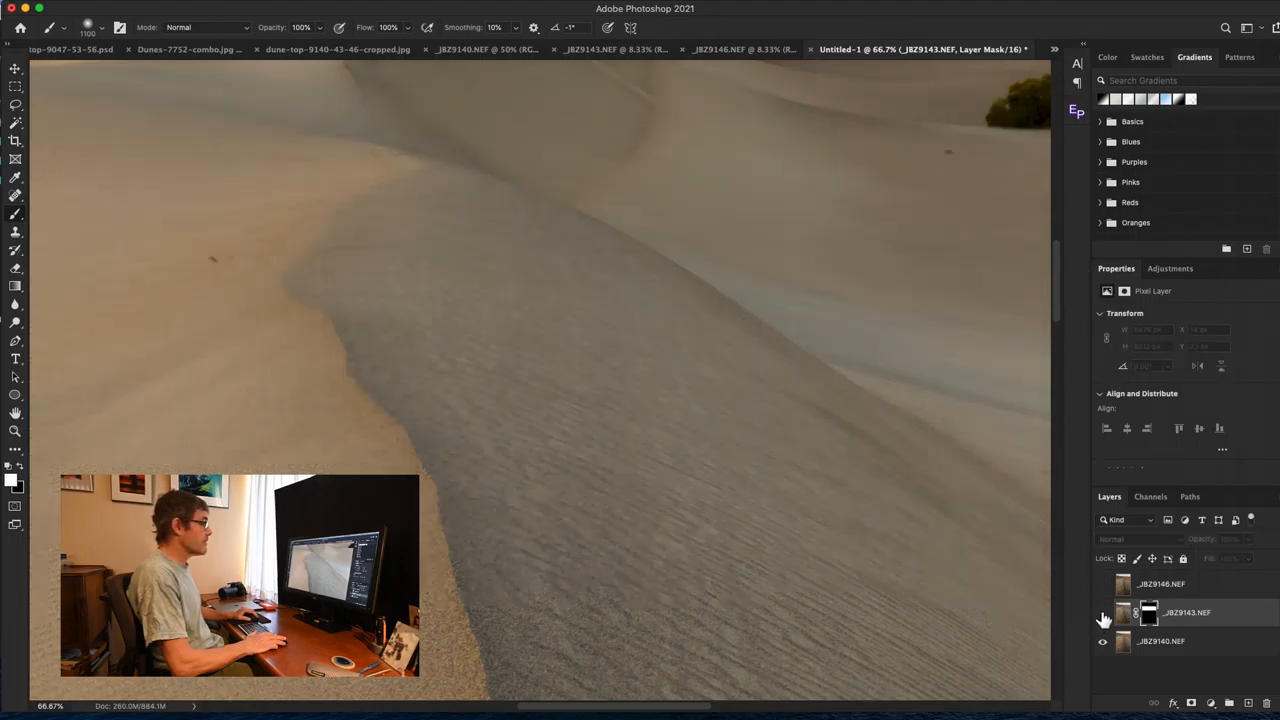
pyautogui.click(1104, 612)
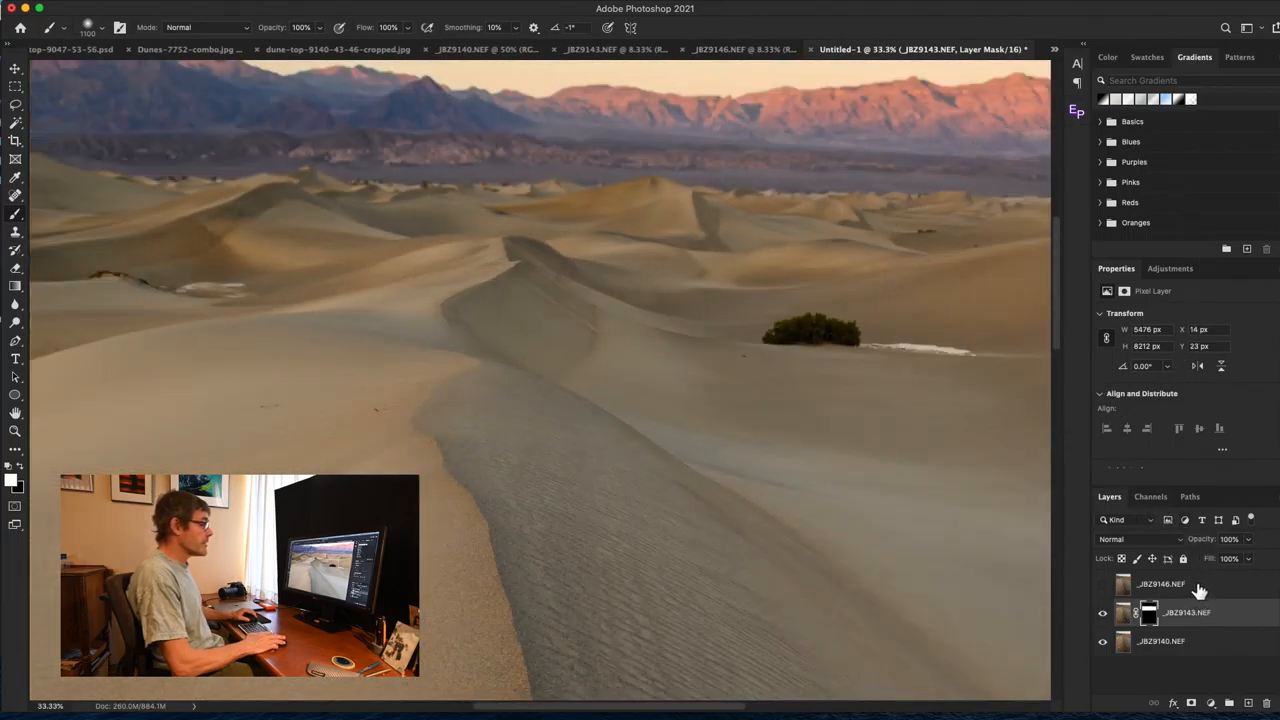
# - Select the top dune frame and add a layer mask to it
pyautogui.click(1160, 584)
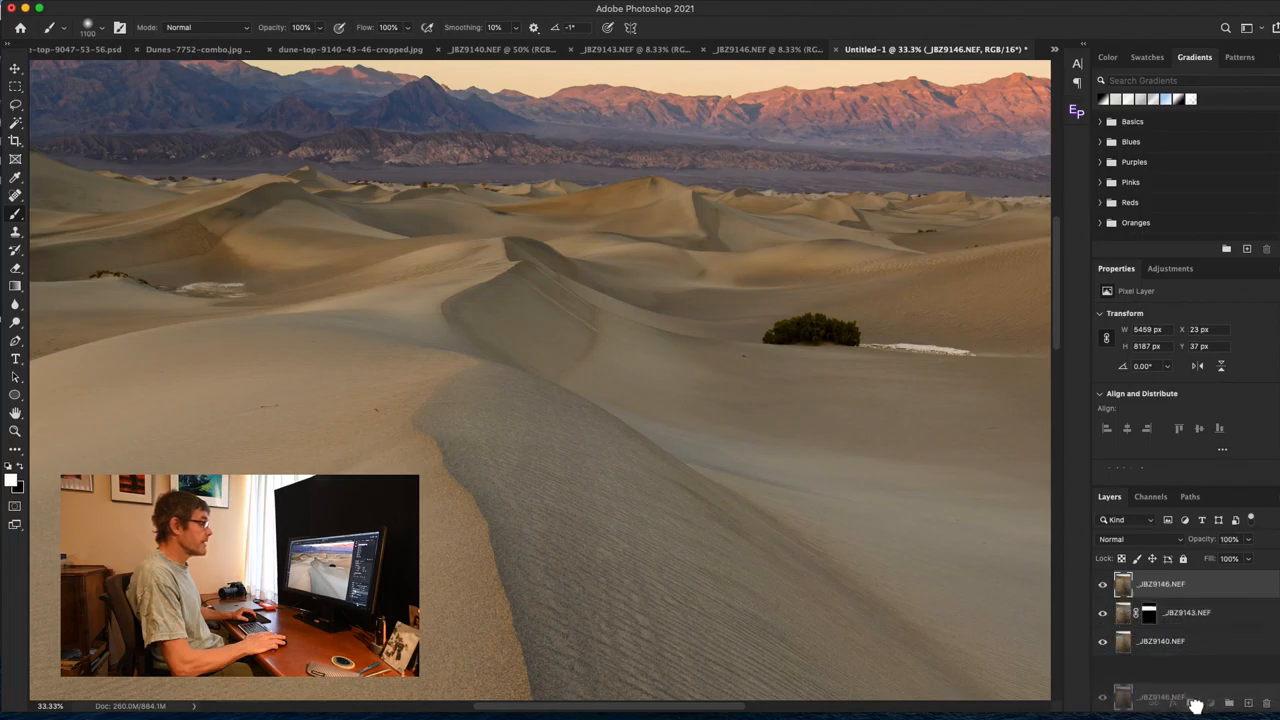
pyautogui.click(1172, 704)
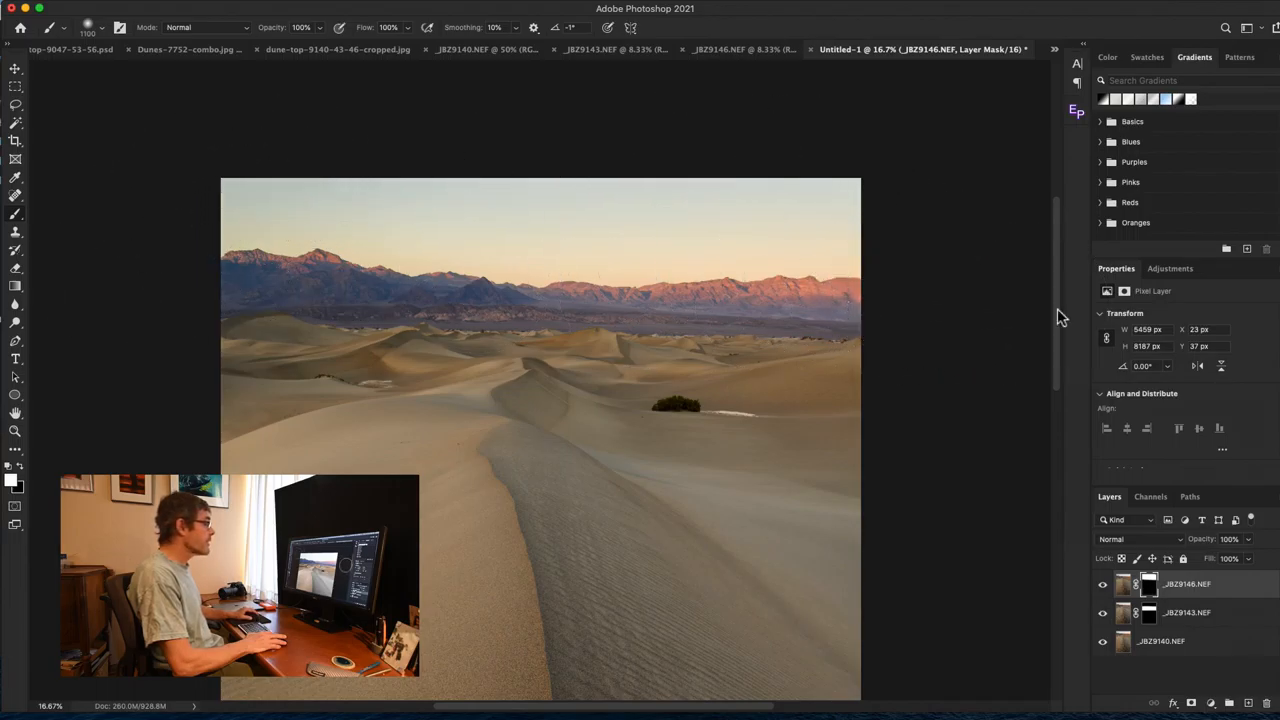
pyautogui.moveTo(1050, 292)
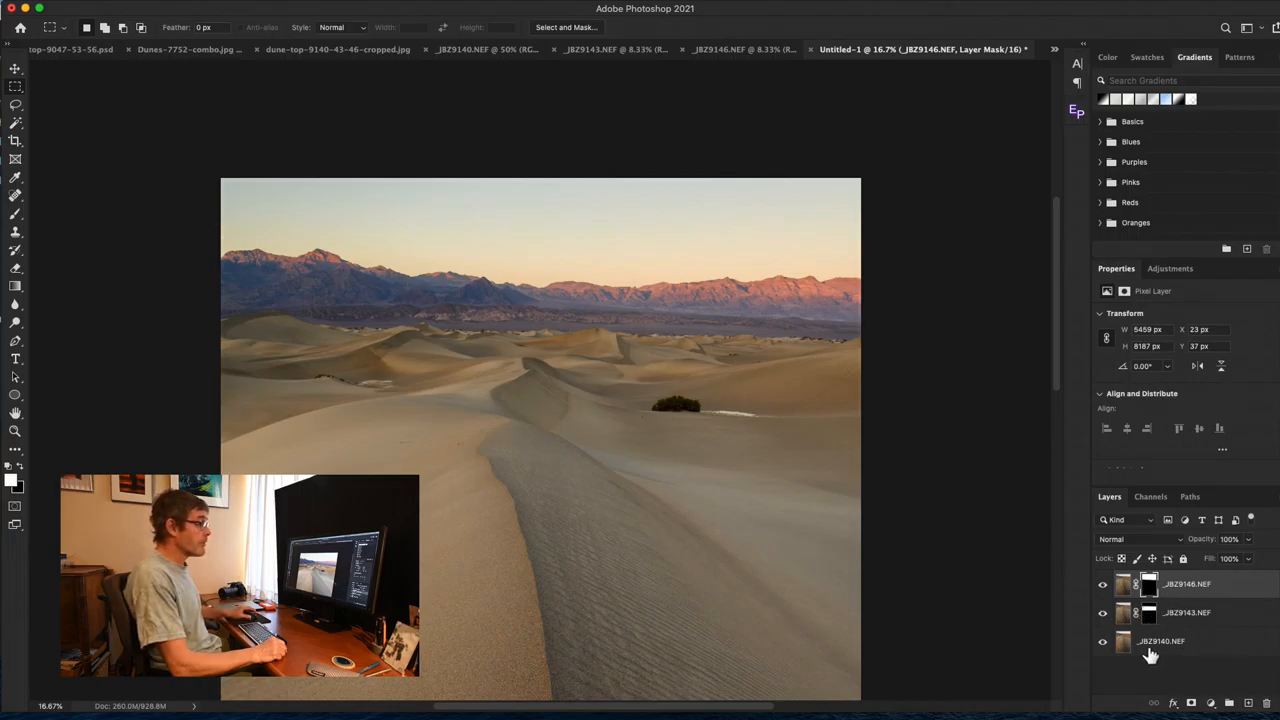
pyautogui.moveTo(884, 536)
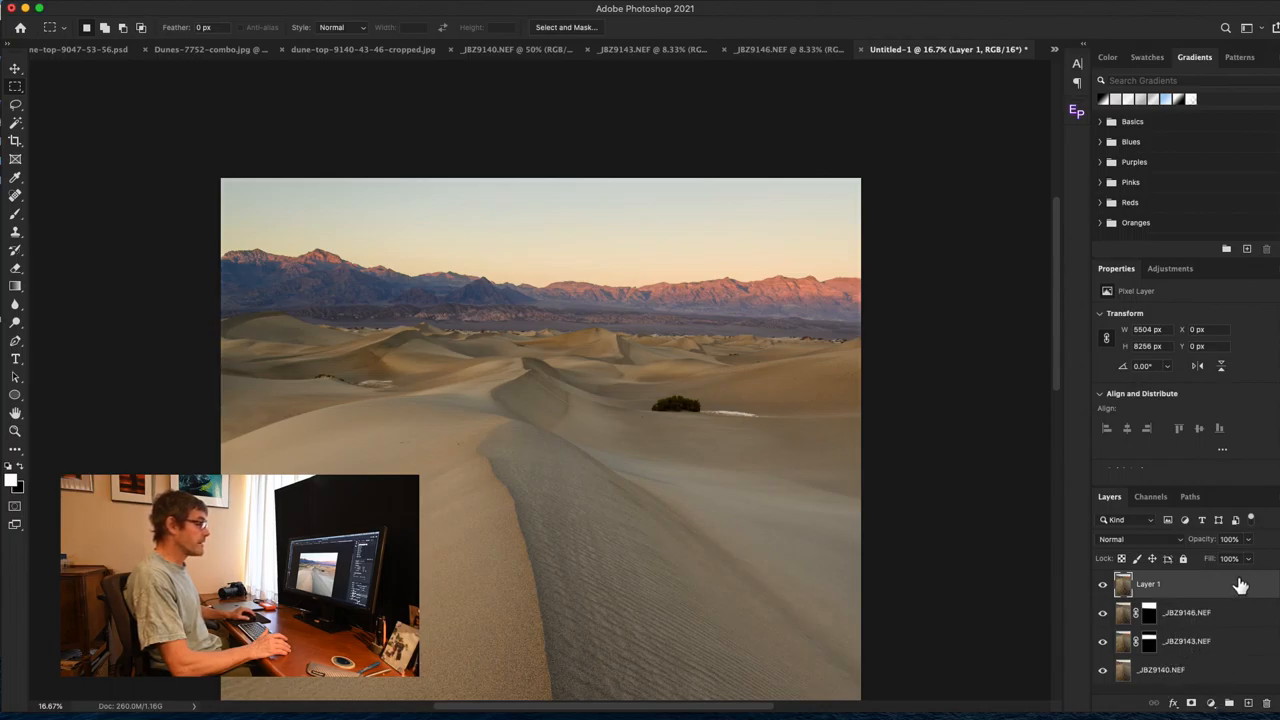
# - Group the three photo layers as 'Baselayers' and collapse the group
pyautogui.click(1188, 612)
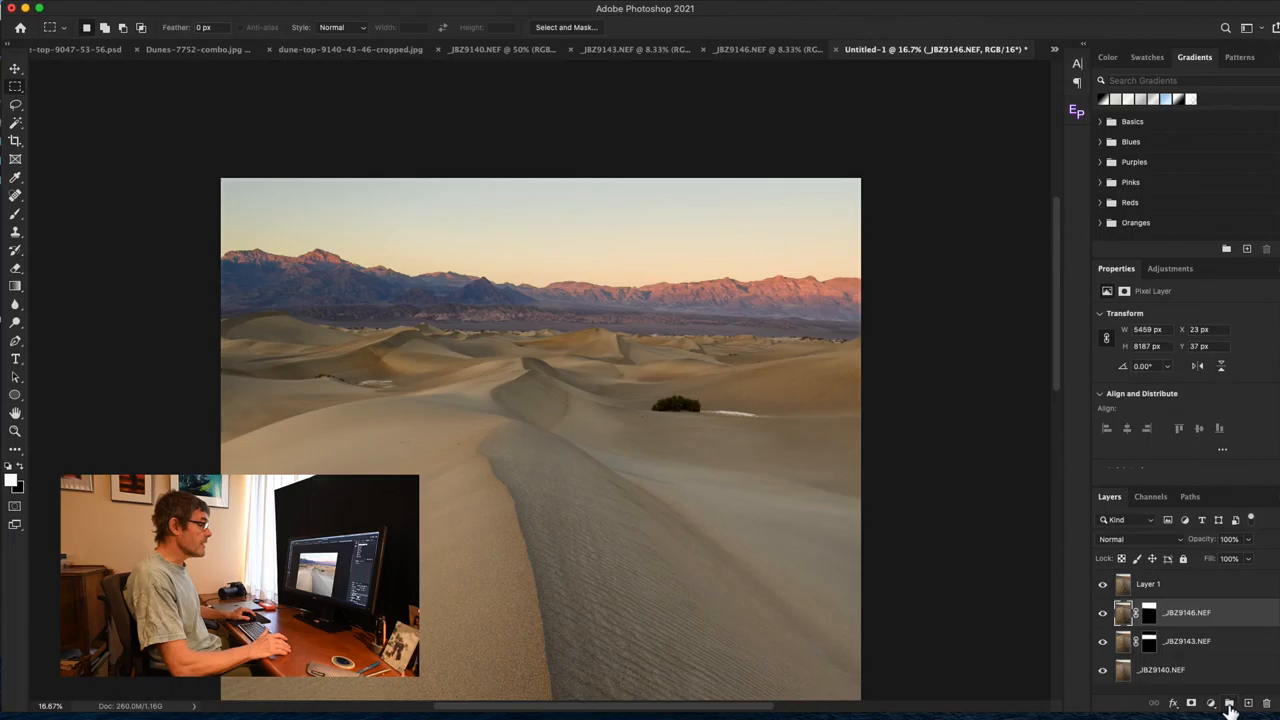
pyautogui.click(1230, 704)
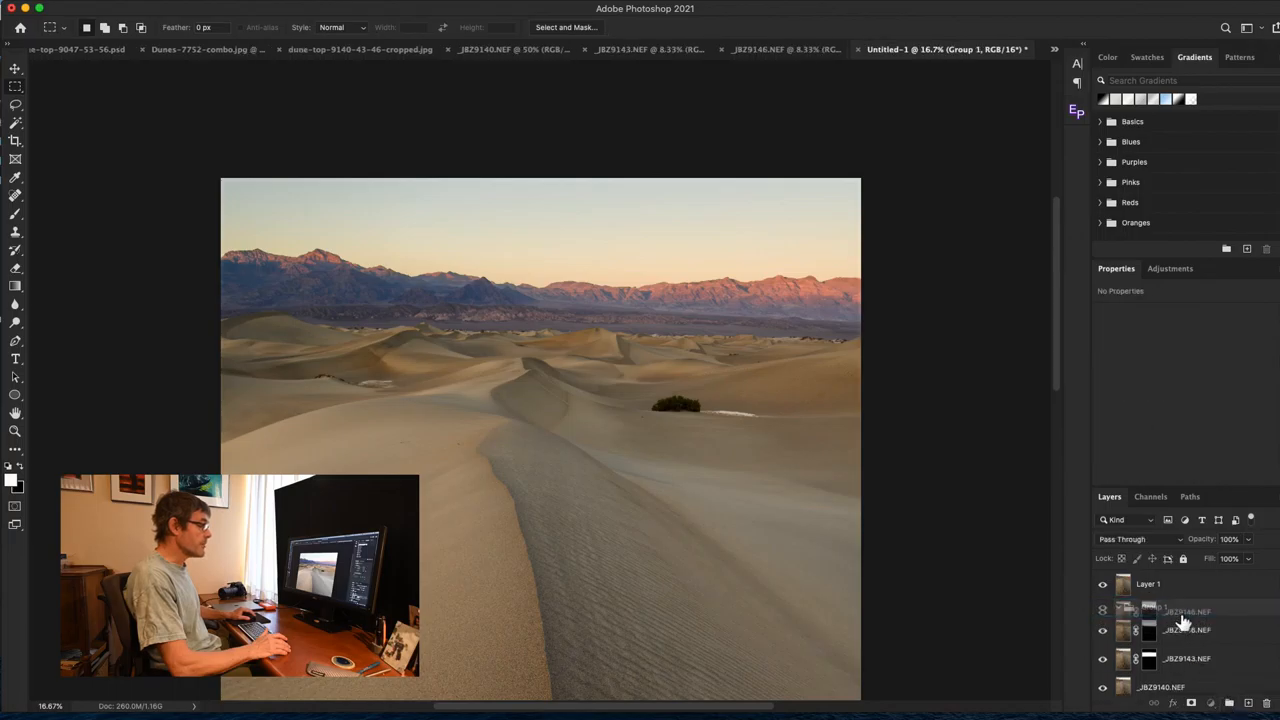
pyautogui.click(1180, 608)
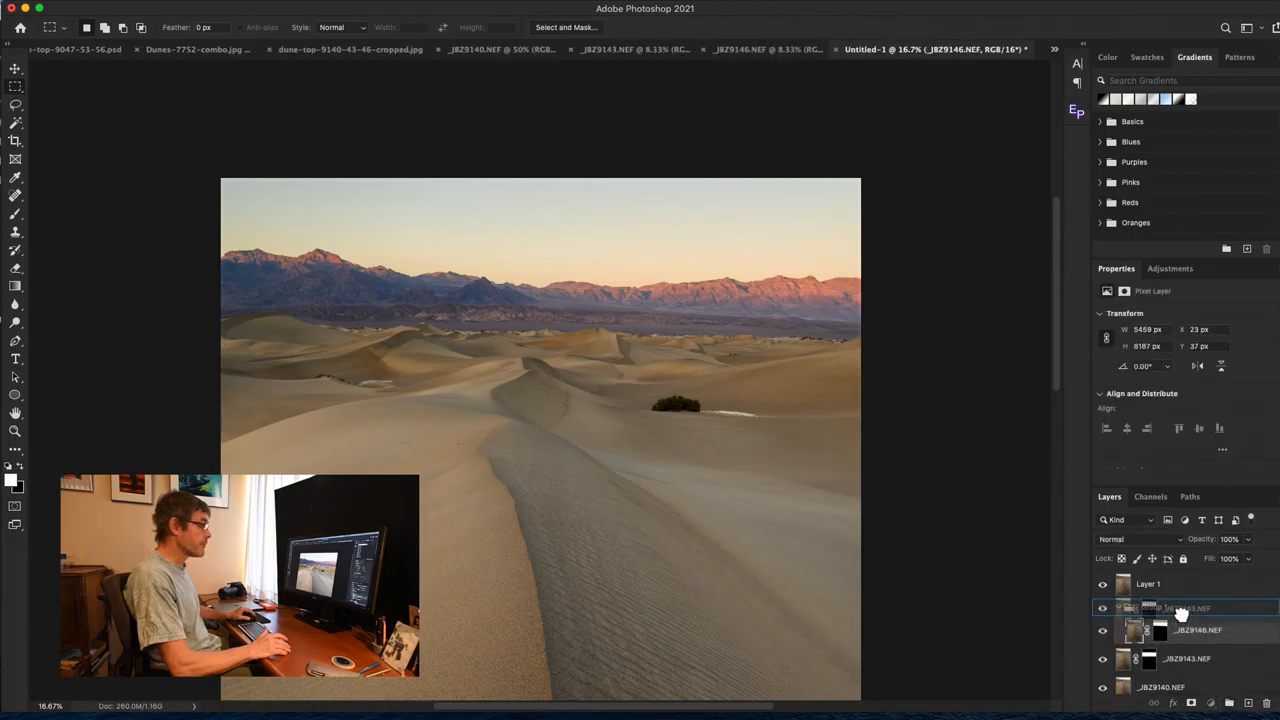
pyautogui.click(1180, 608)
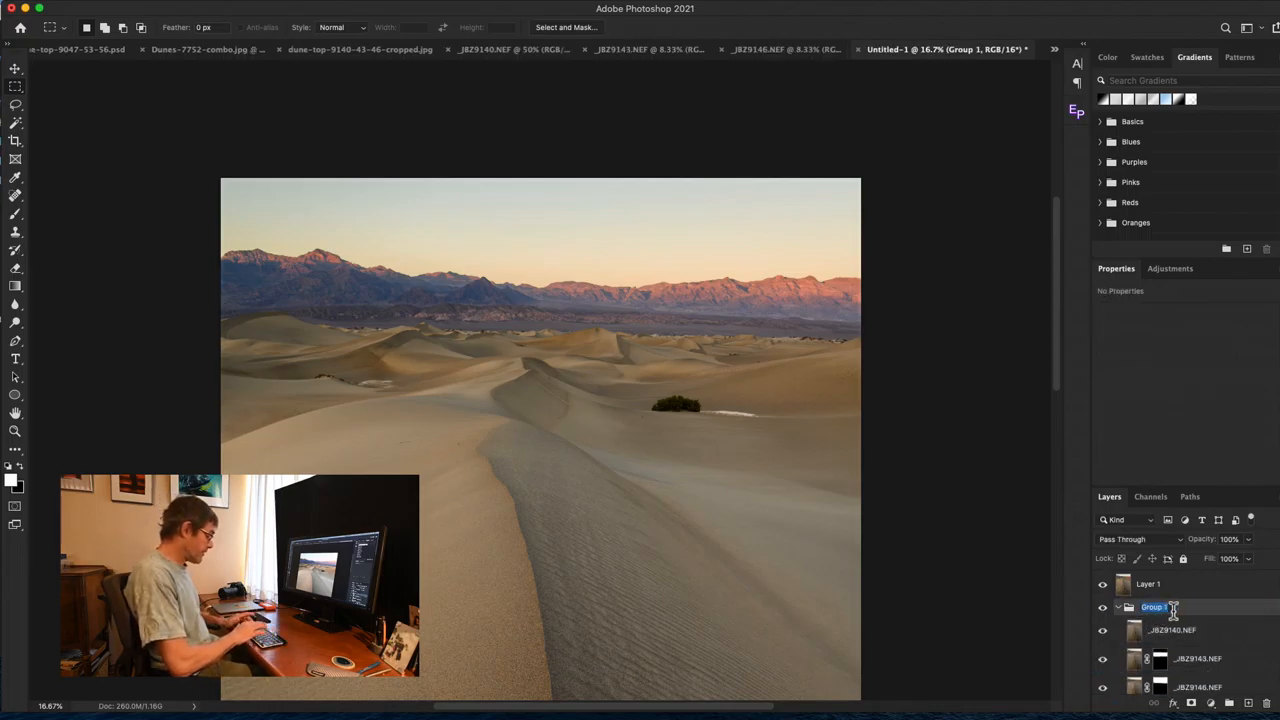
pyautogui.write('Baselayers')
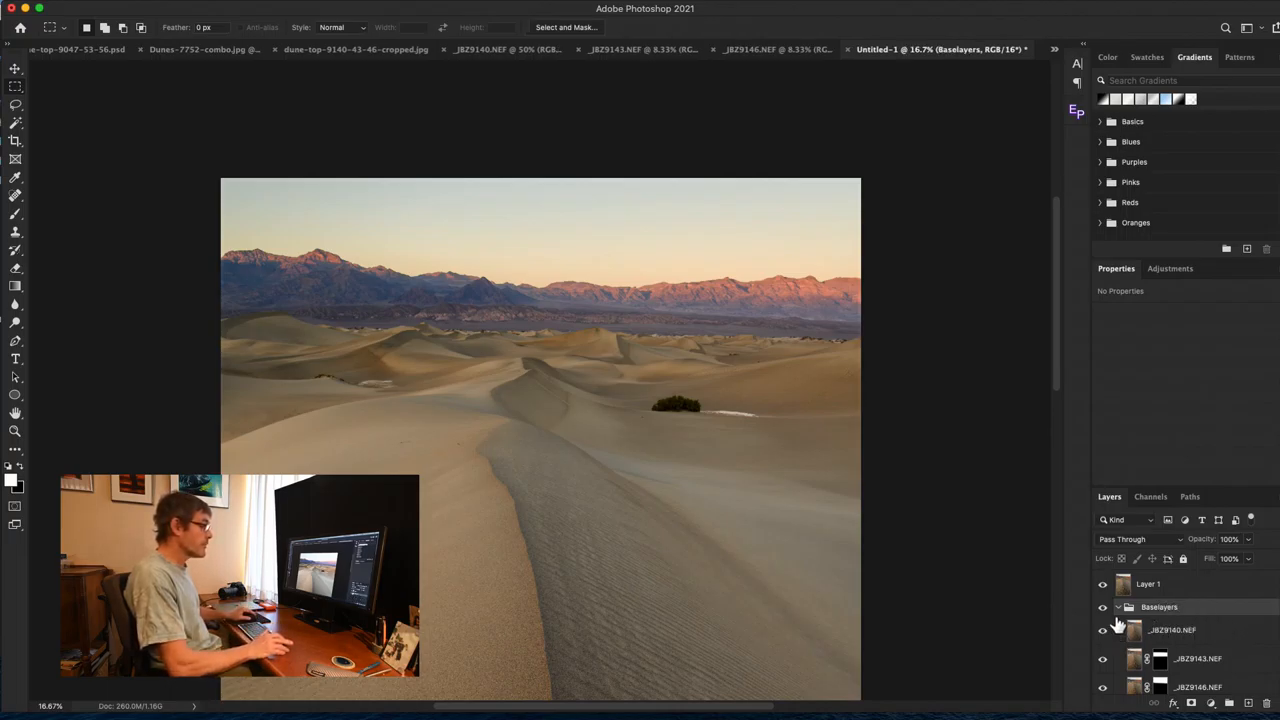
pyautogui.click(1116, 608)
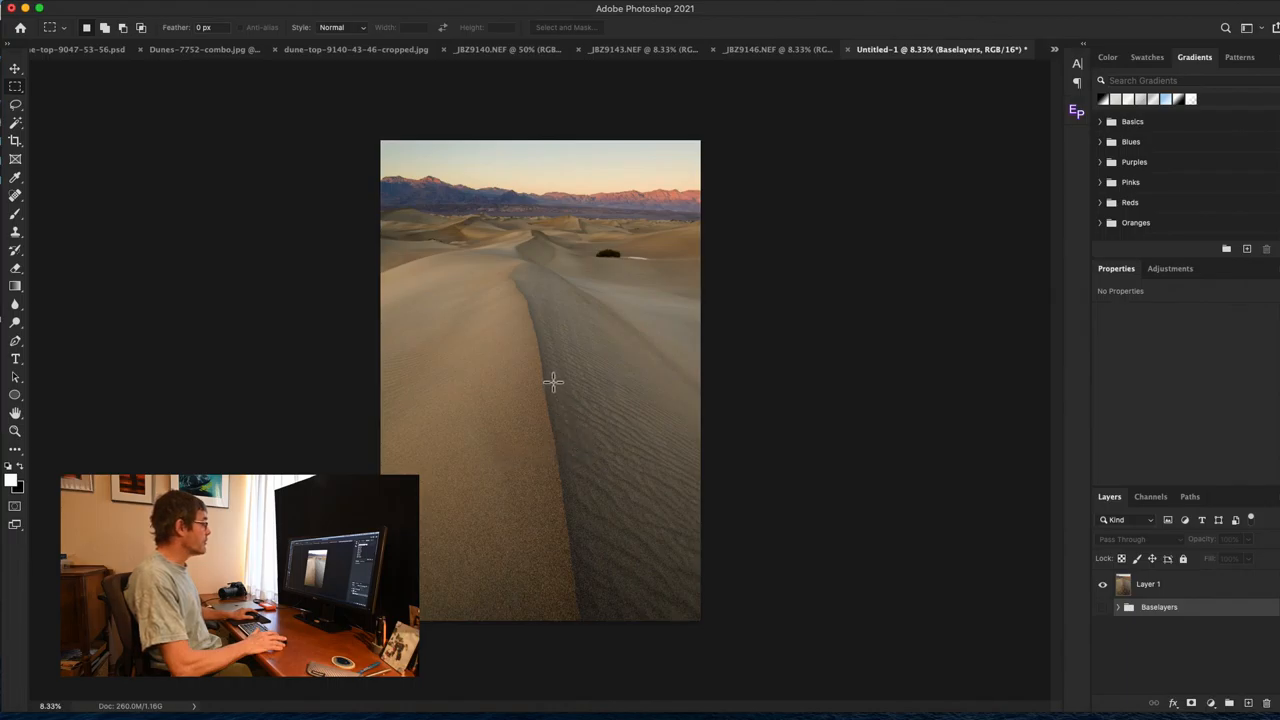
pyautogui.moveTo(650, 232)
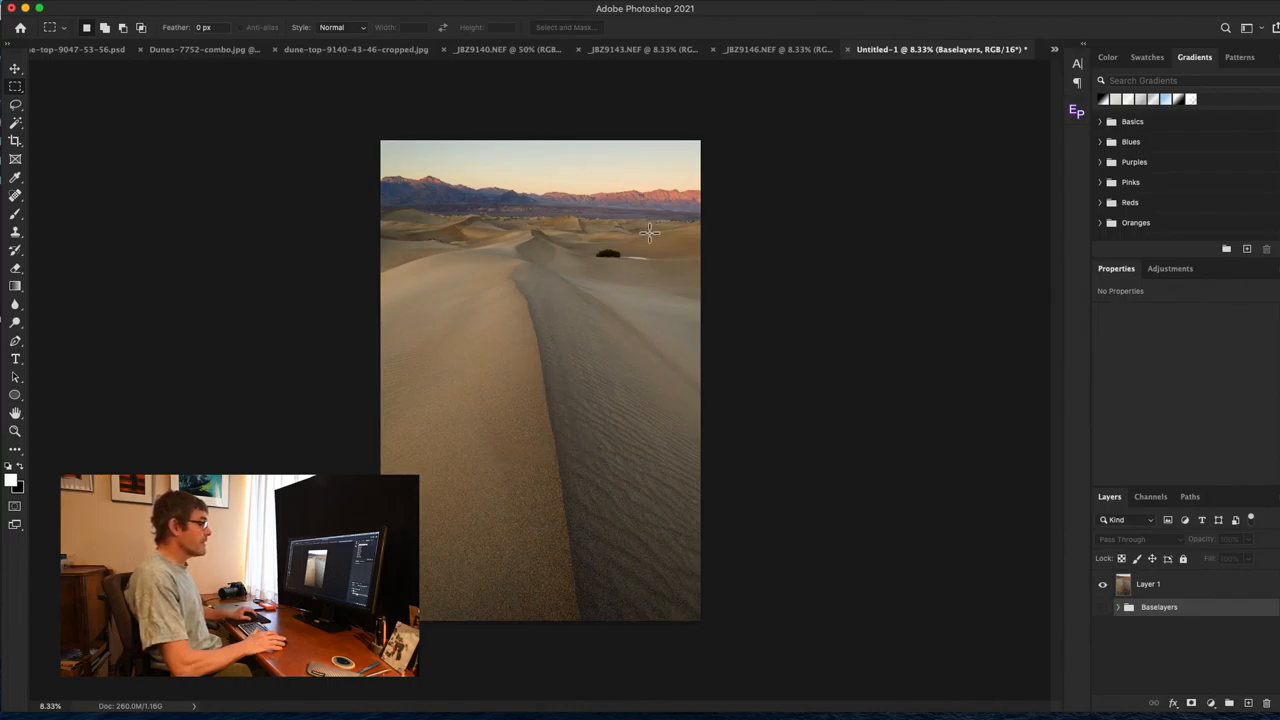
# - Add a Curves adjustment layer 'Curves 1' above the merged Layer 1
pyautogui.click(1148, 584)
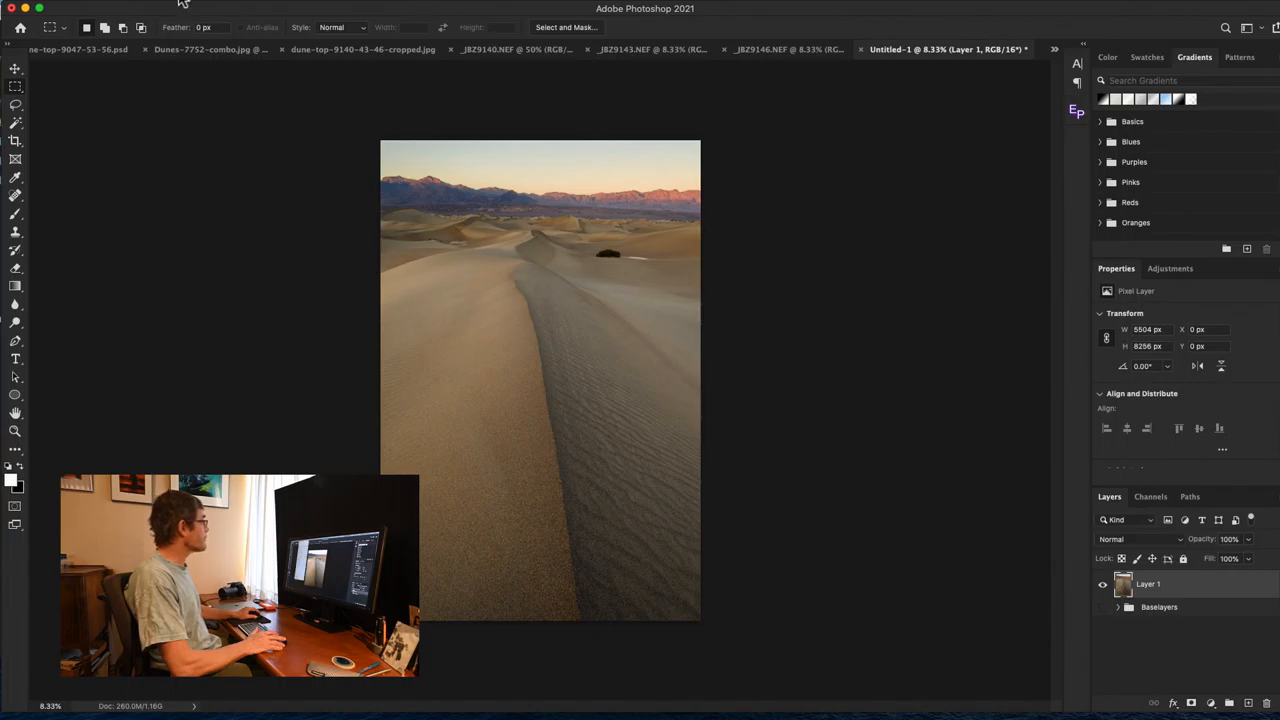
pyautogui.moveTo(220, 176)
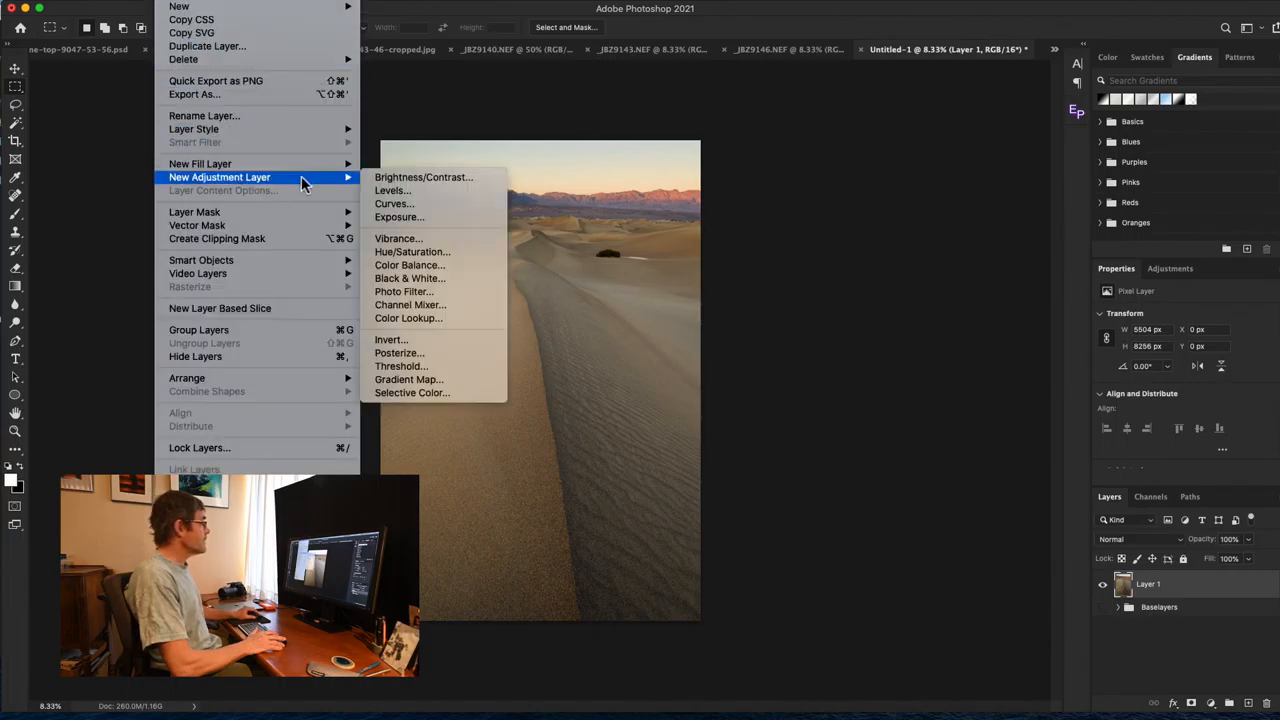
pyautogui.click(394, 204)
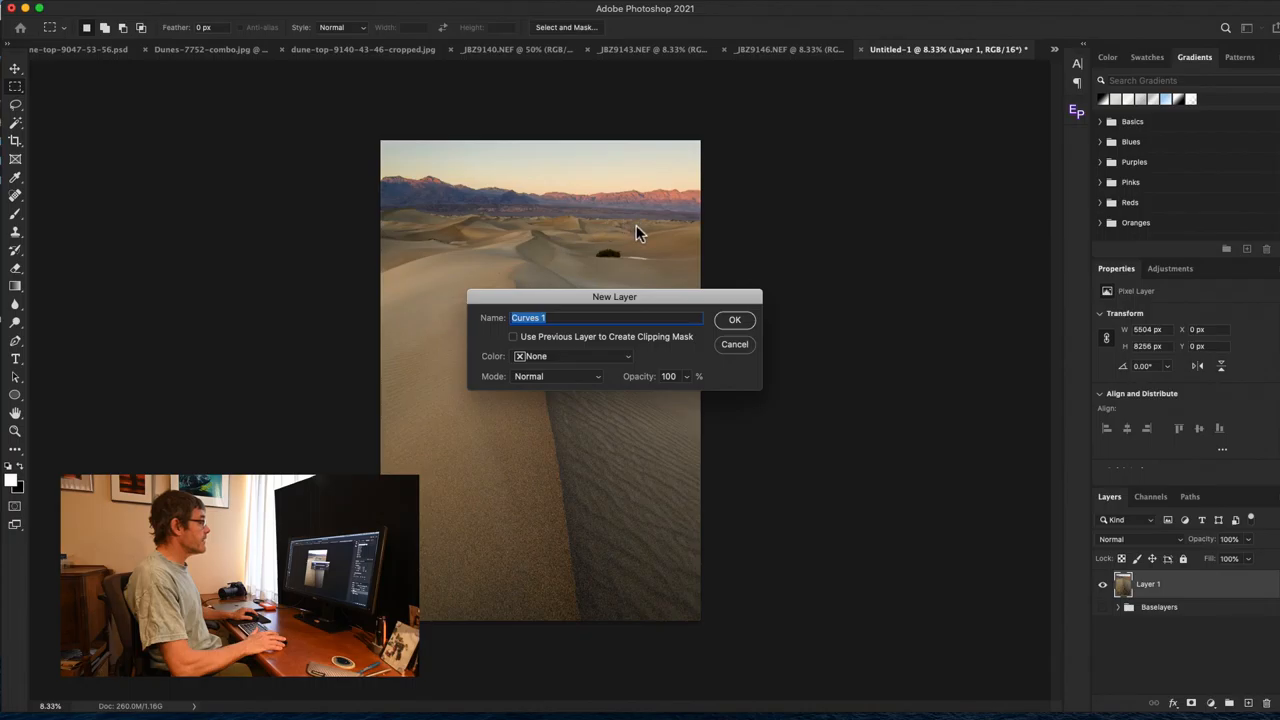
pyautogui.click(734, 320)
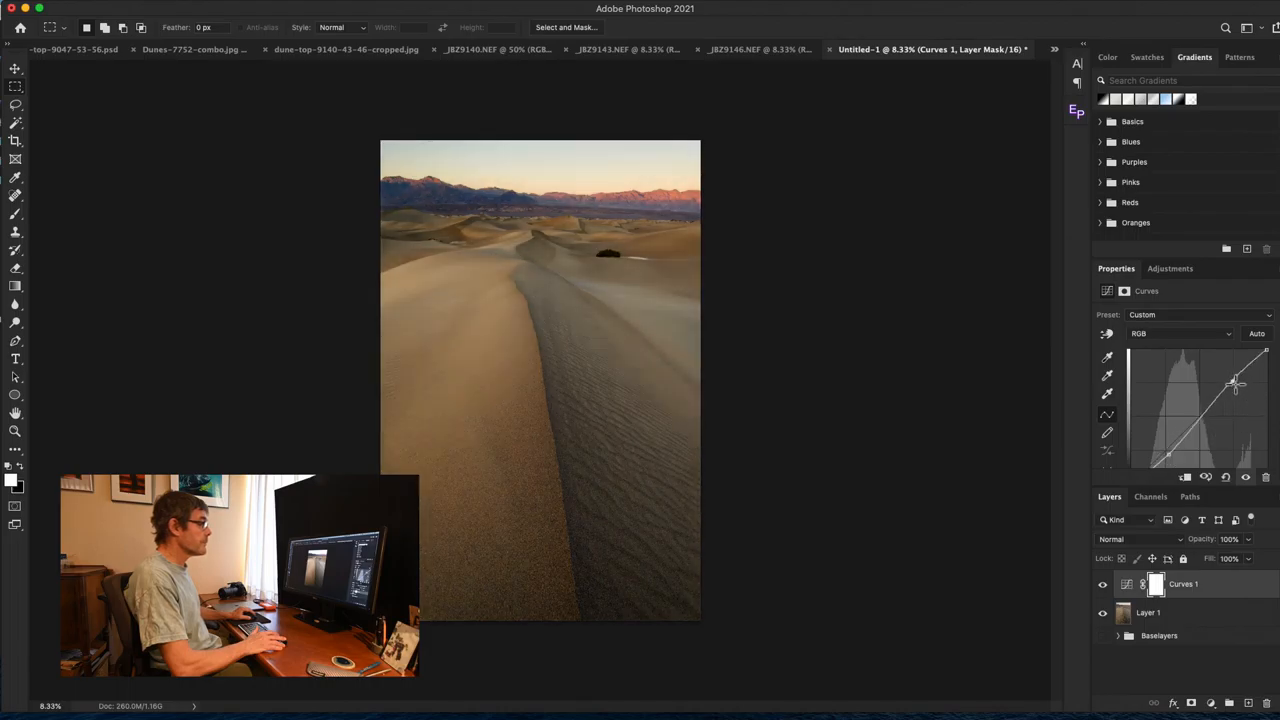
# - Shape the tone curve into an S-curve for more contrast and toggle its visibility to compare
pyautogui.moveTo(1236, 382); pyautogui.dragTo(1180, 450)
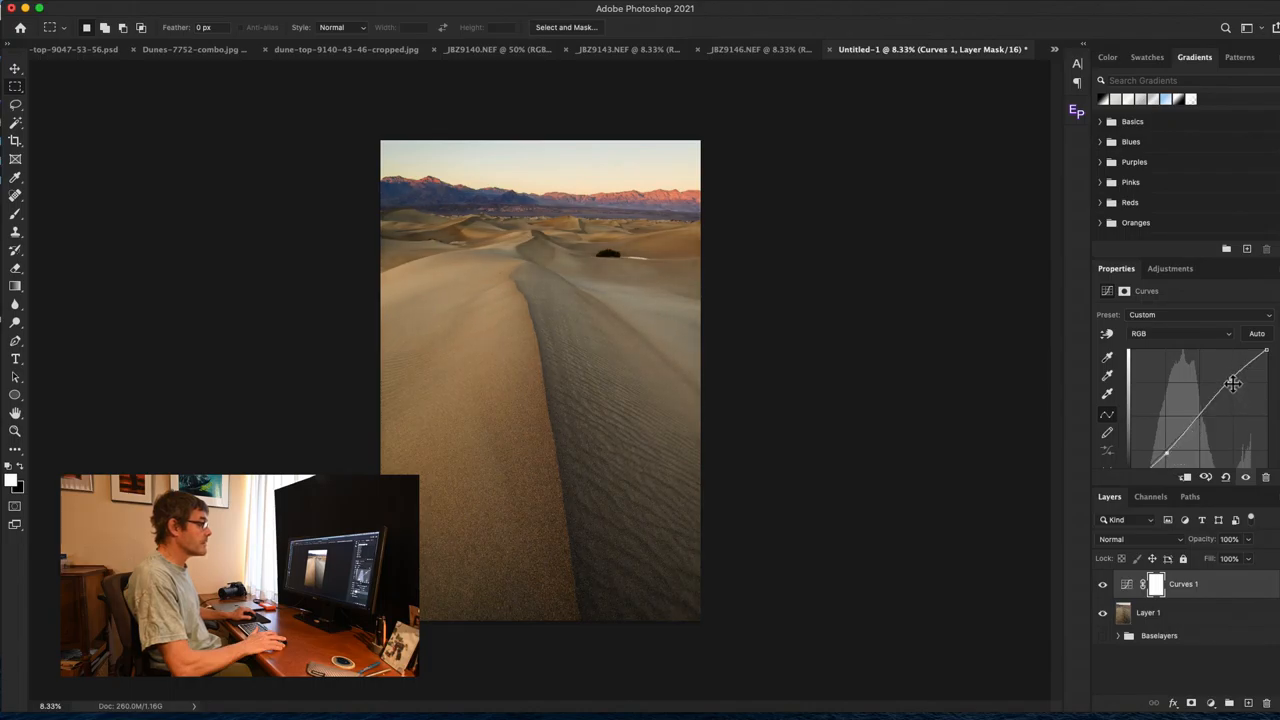
pyautogui.moveTo(1230, 384); pyautogui.dragTo(1232, 380)
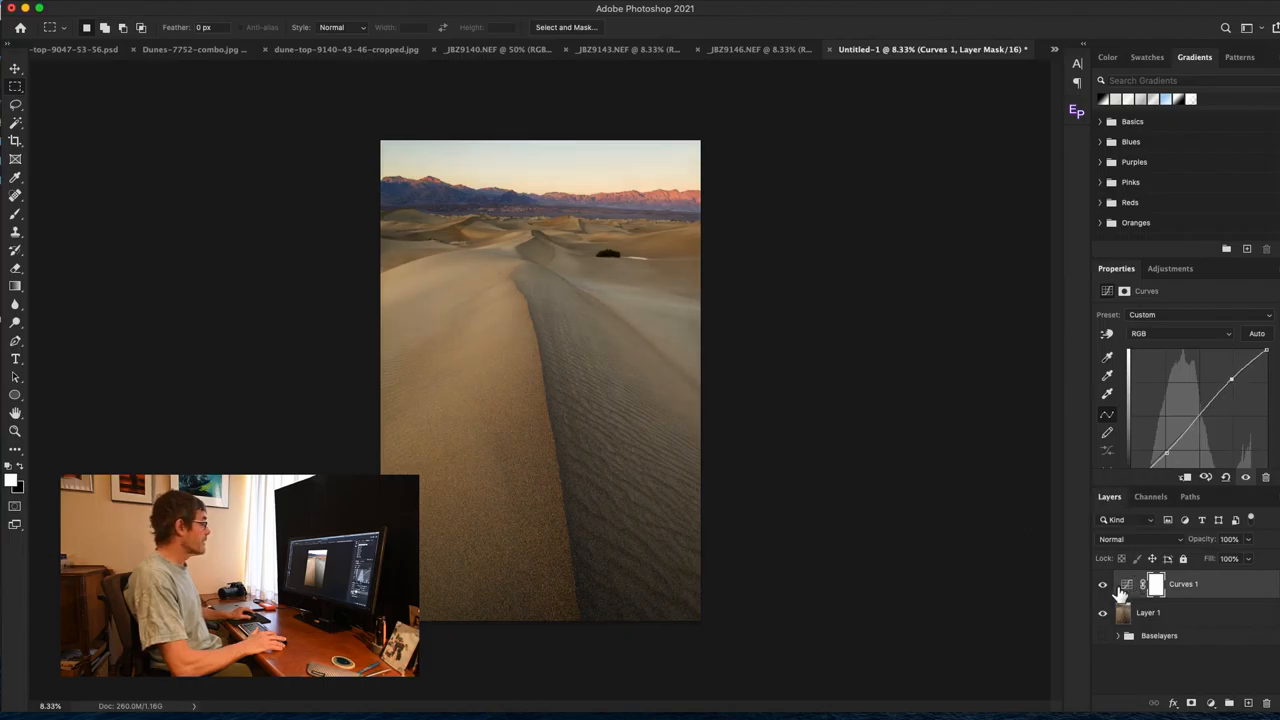
pyautogui.click(1104, 584)
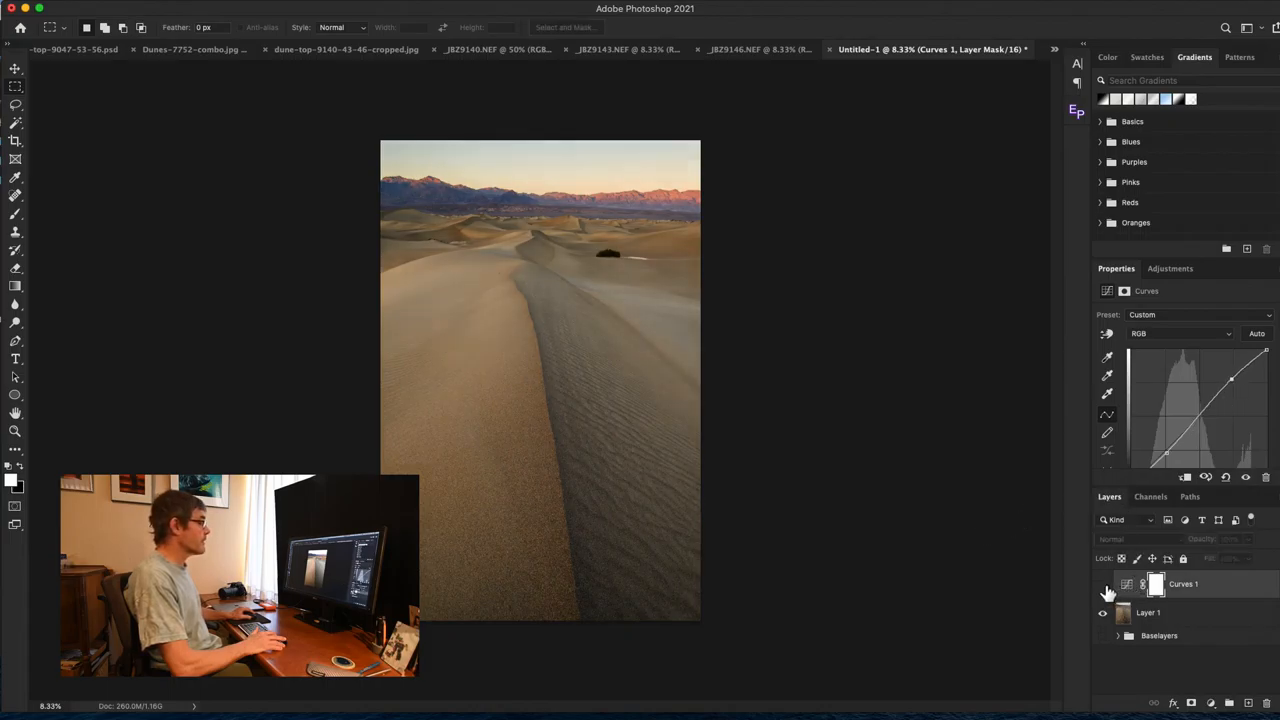
pyautogui.click(1104, 584)
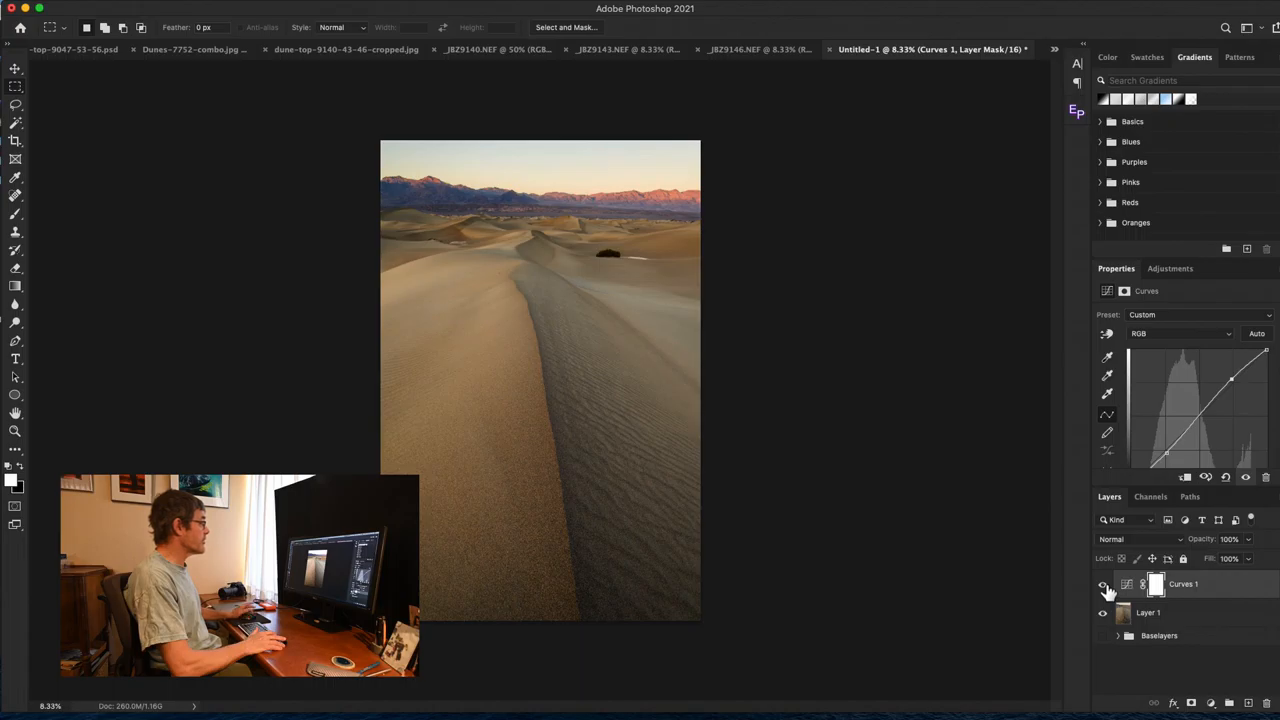